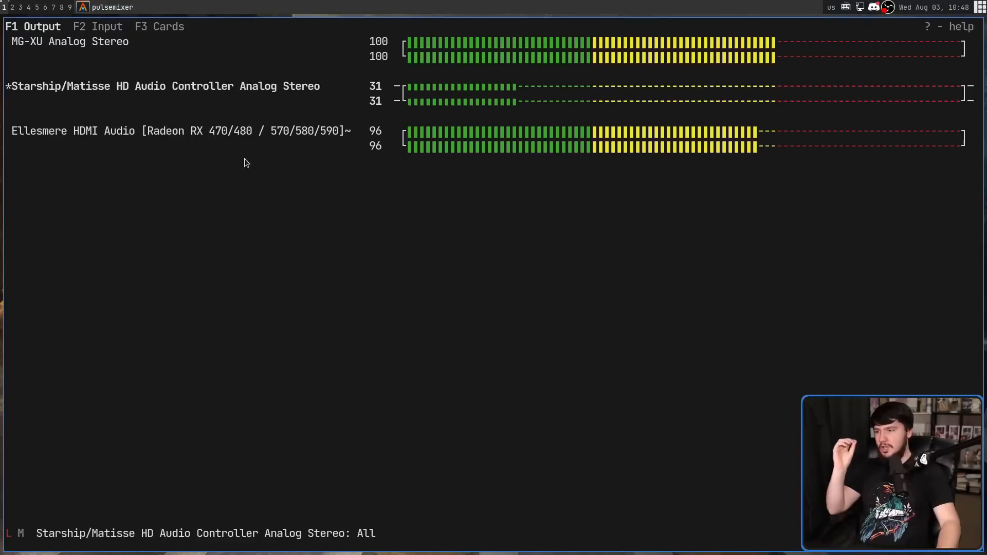
mouse_move(82, 88)
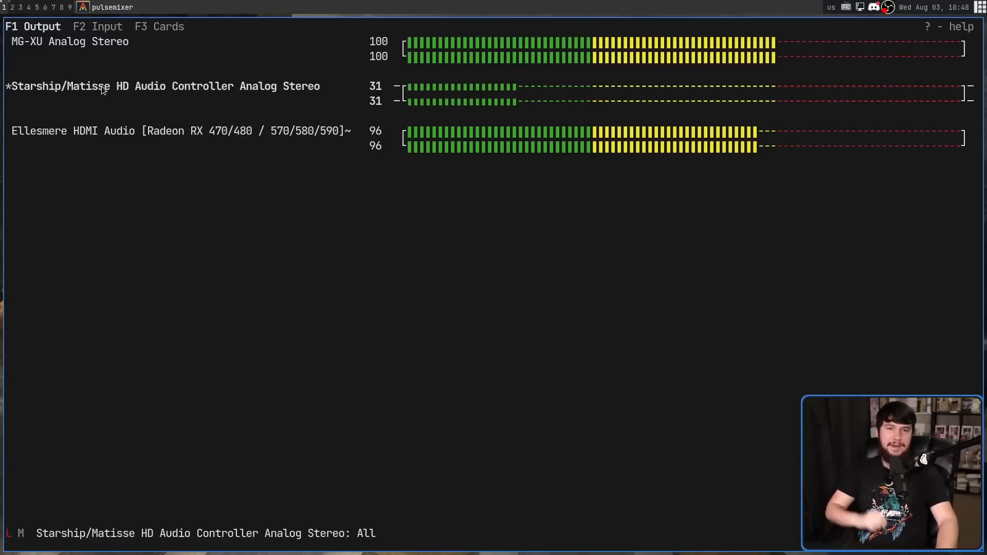
mouse_move(141, 178)
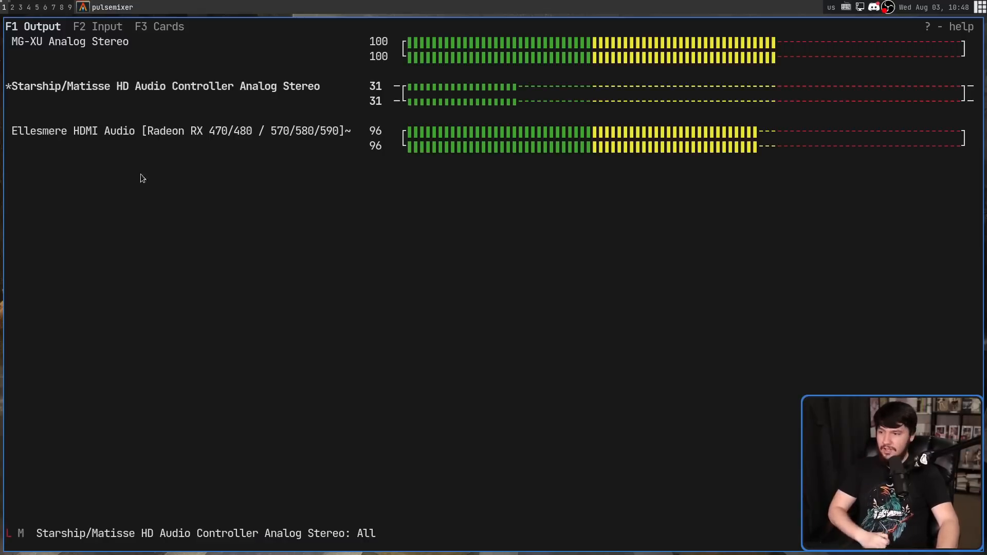
mouse_move(139, 145)
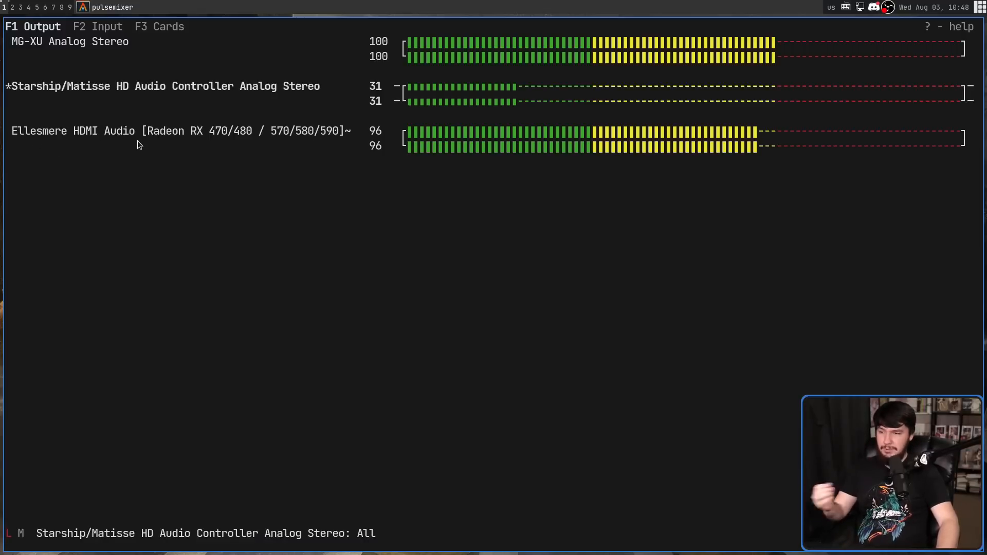
mouse_move(179, 138)
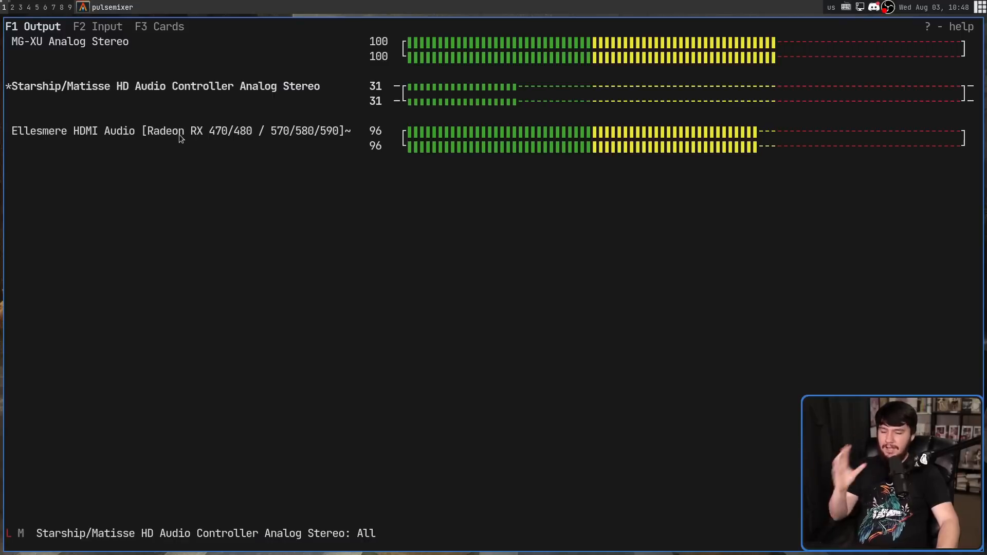
mouse_move(183, 141)
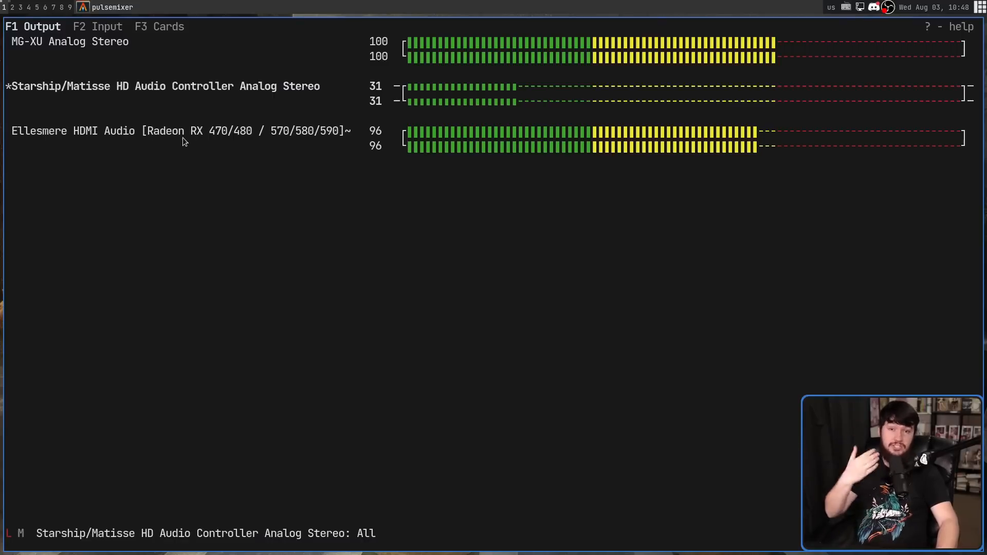
mouse_move(61, 44)
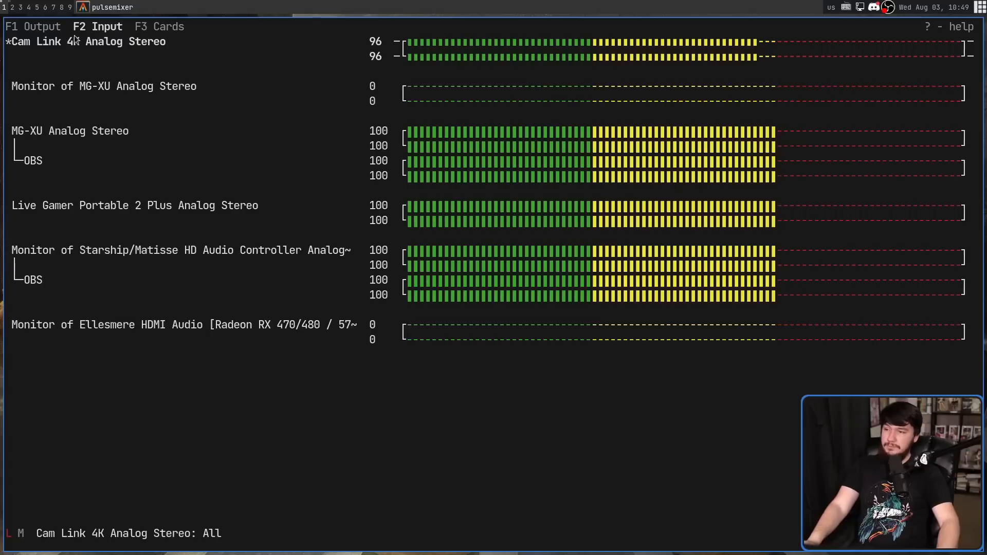
mouse_move(154, 71)
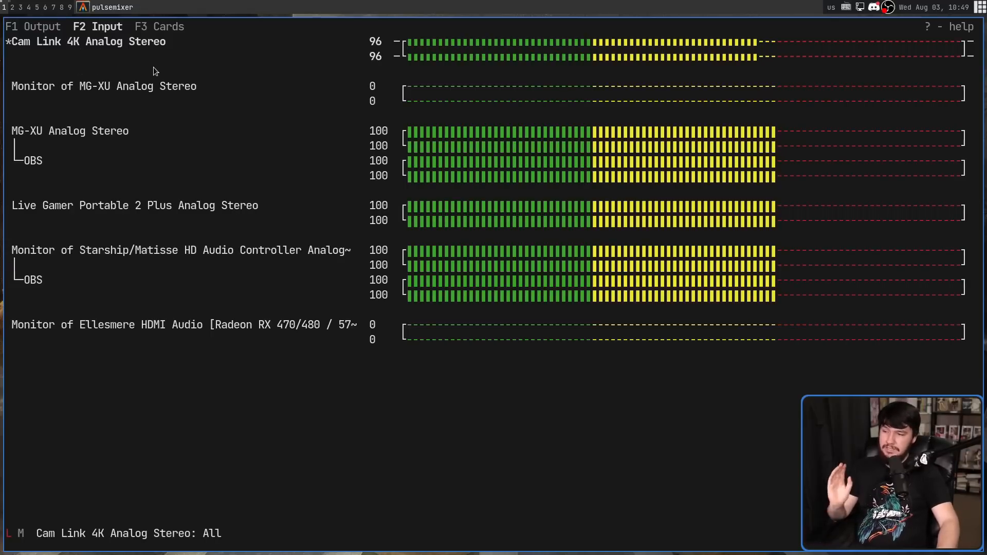
mouse_move(74, 196)
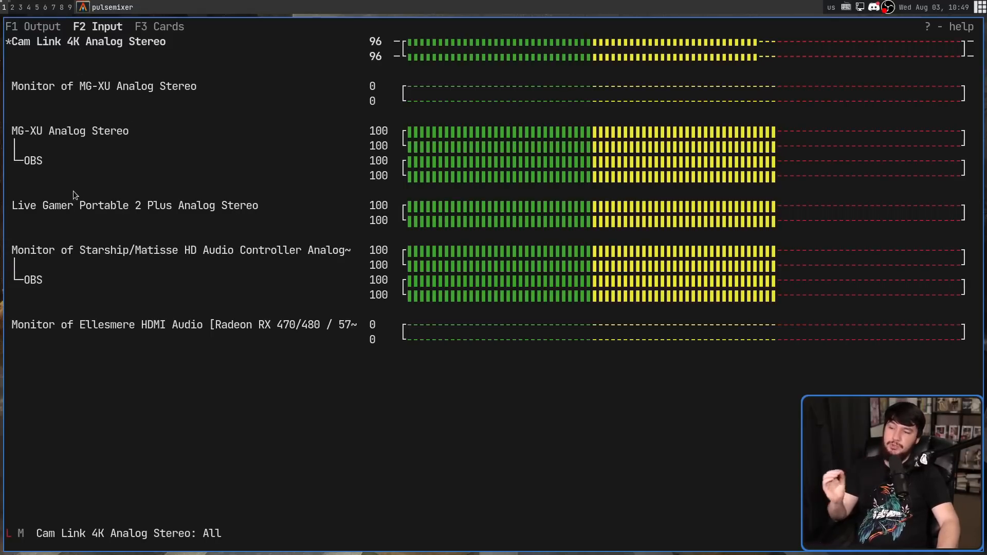
mouse_move(75, 187)
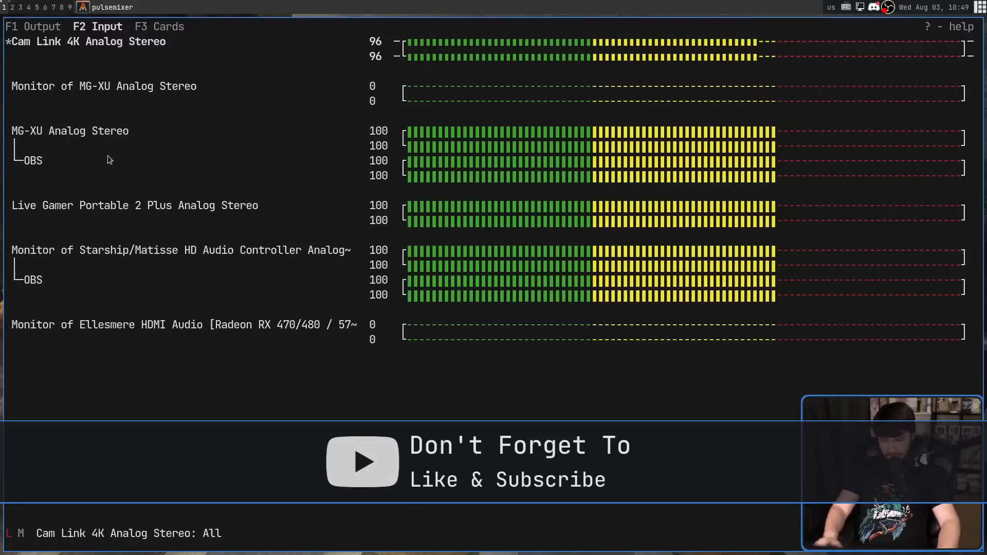
Switch pulsemixer to the Input devices list showing original hardware names
click(158, 26)
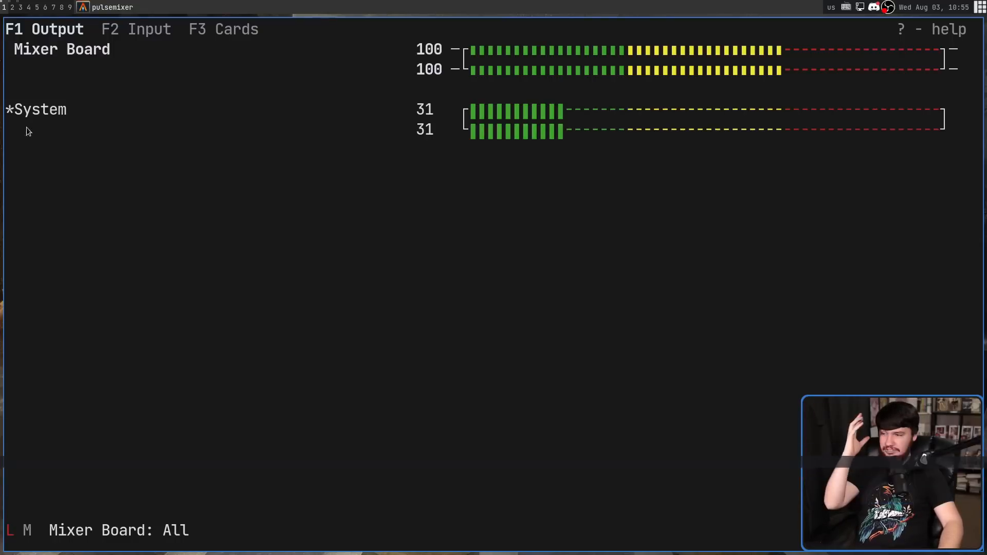
mouse_move(25, 139)
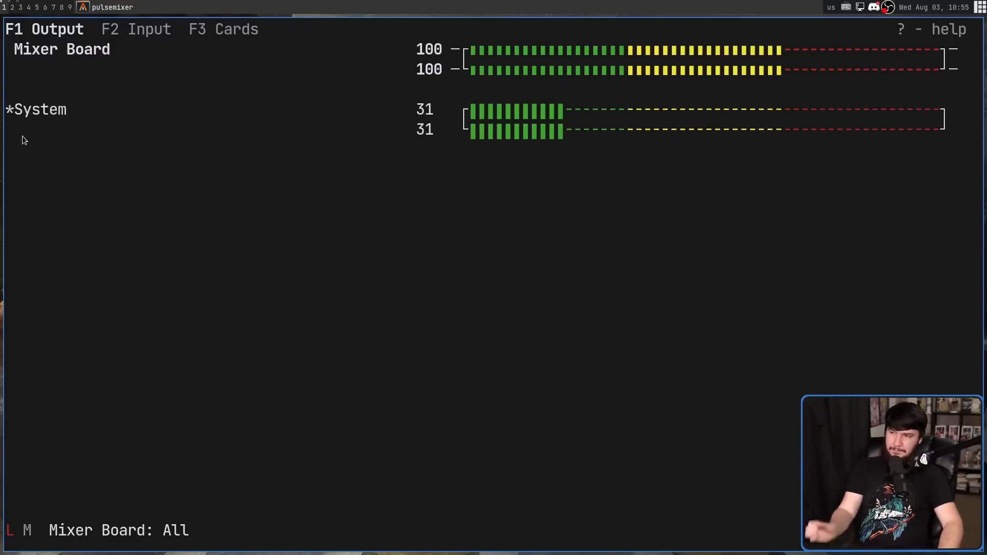
mouse_move(216, 203)
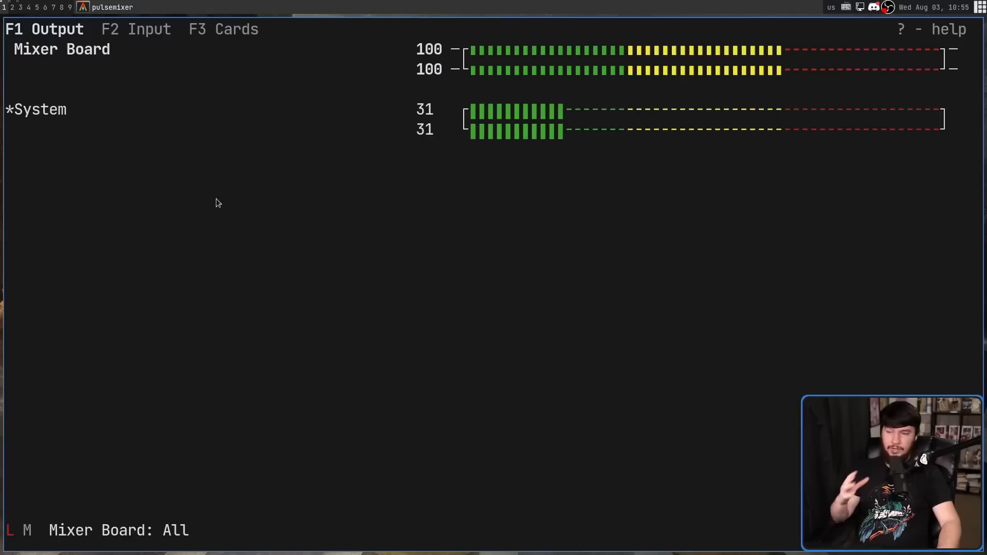
mouse_move(228, 195)
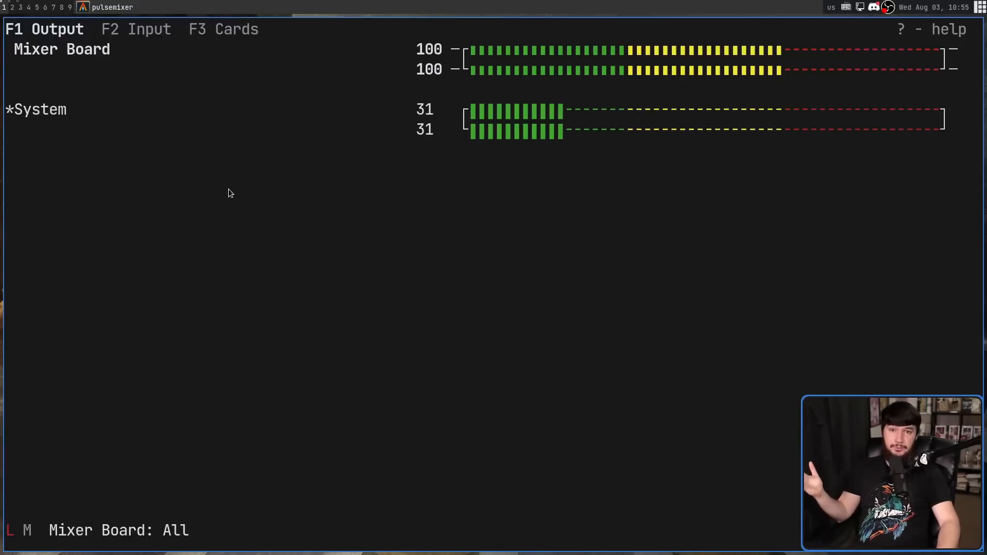
mouse_move(221, 173)
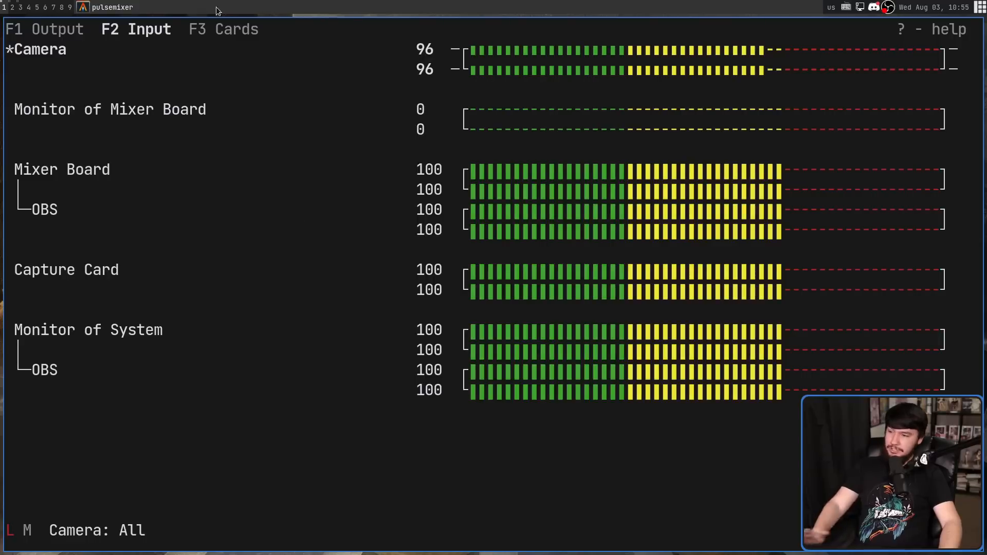
mouse_move(110, 288)
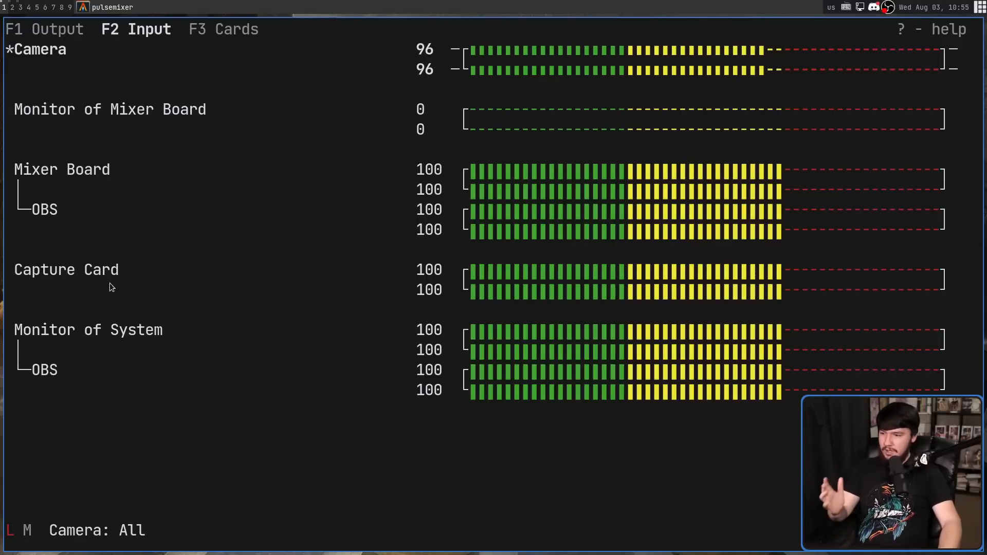
mouse_move(116, 261)
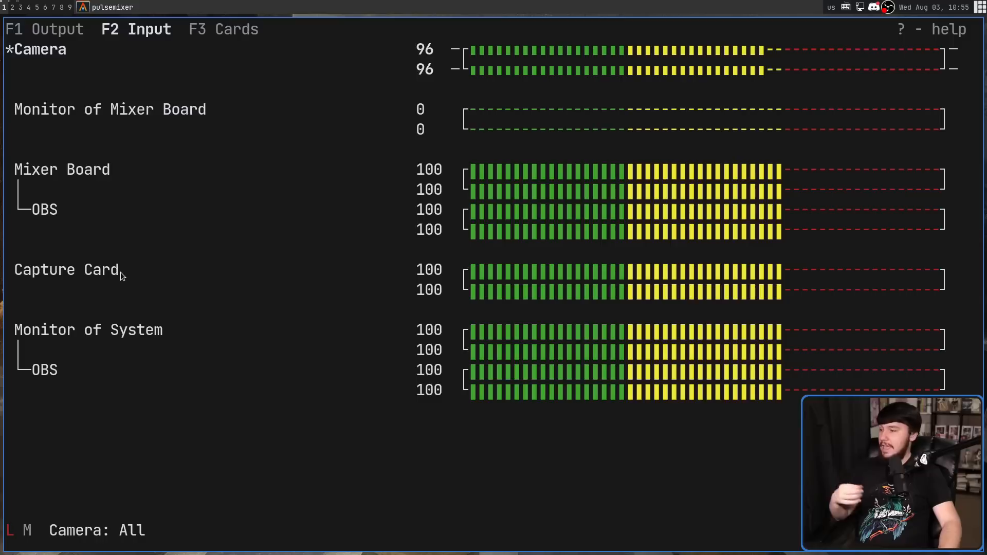
mouse_move(132, 285)
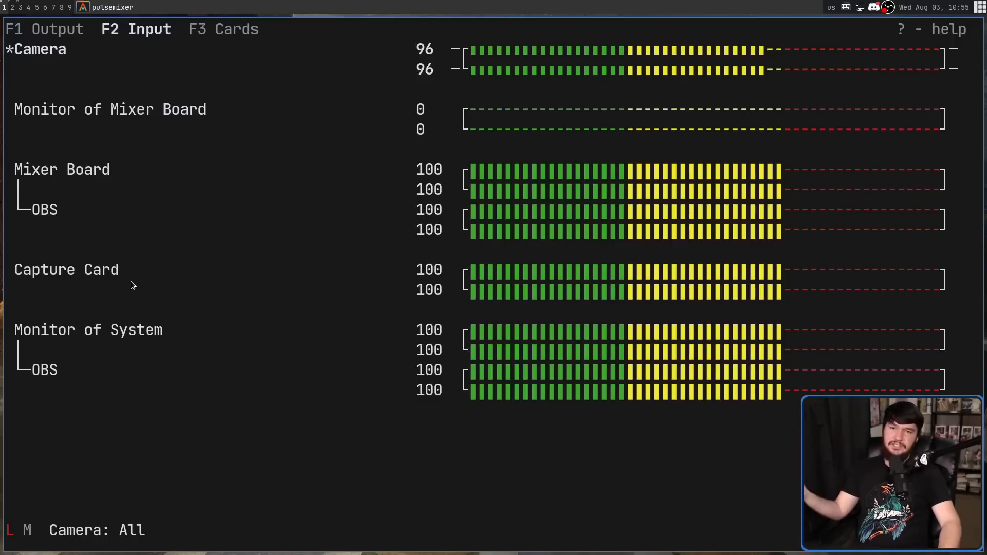
mouse_move(103, 330)
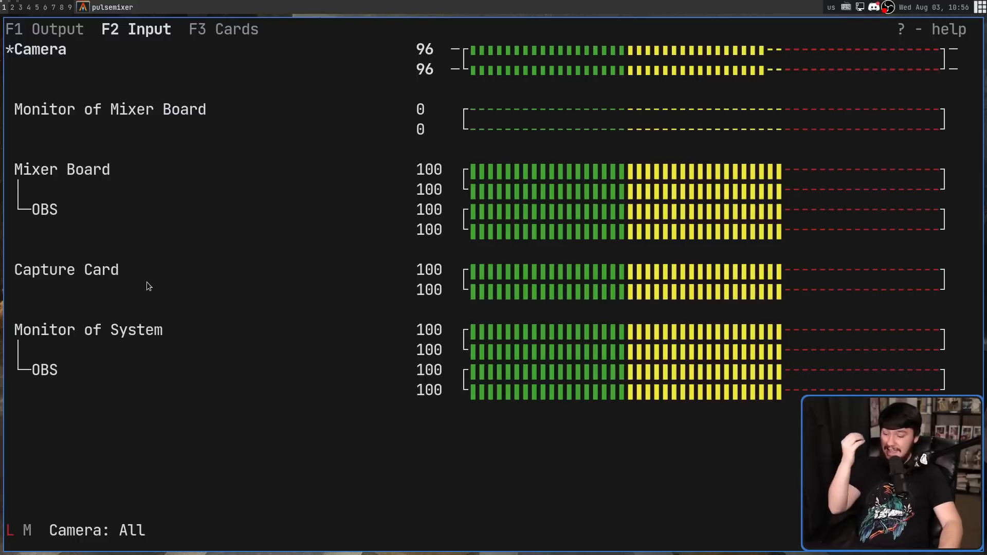
mouse_move(179, 225)
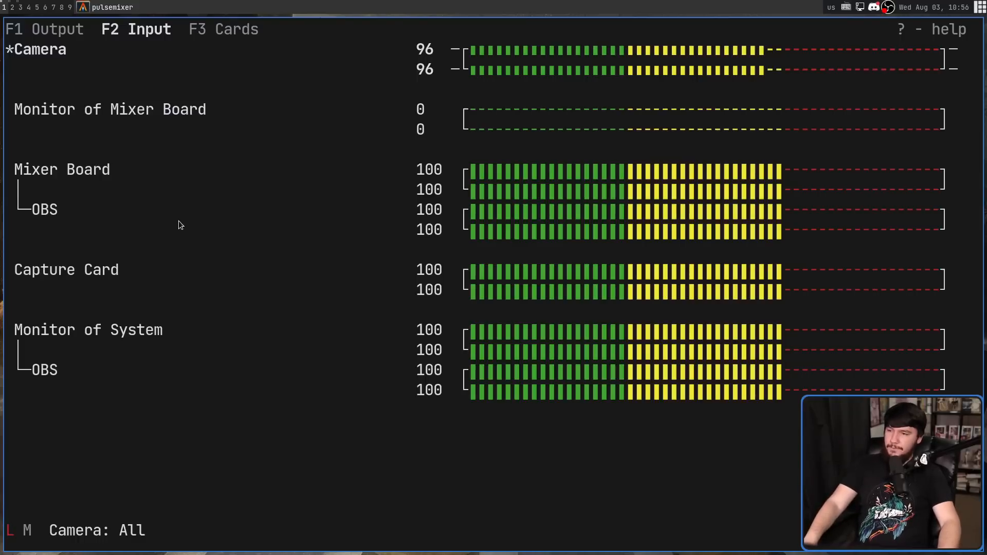
Switch pulsemixer to the Cards view to review the renamed devices
key(F3)
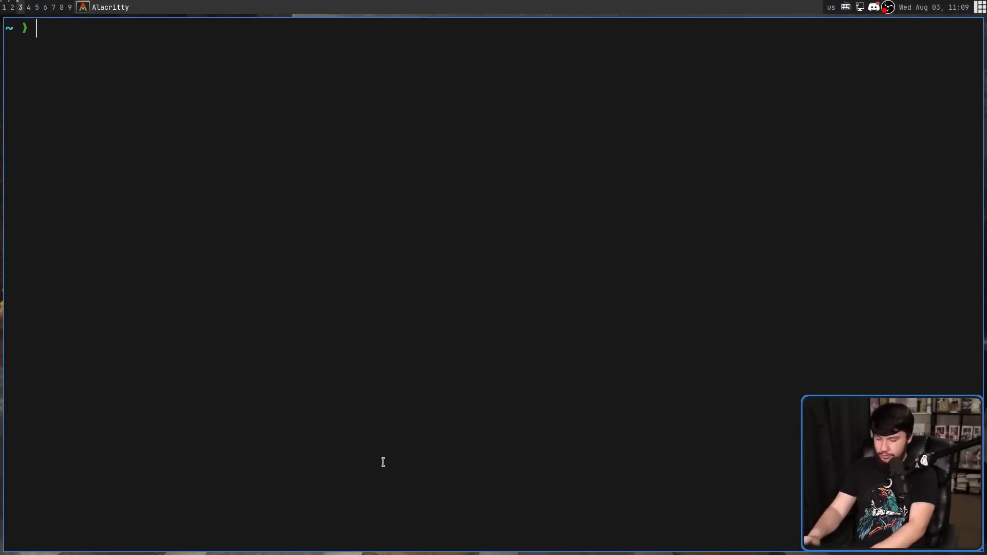
Change directory into ~/.config/wireplumber
text(cd)
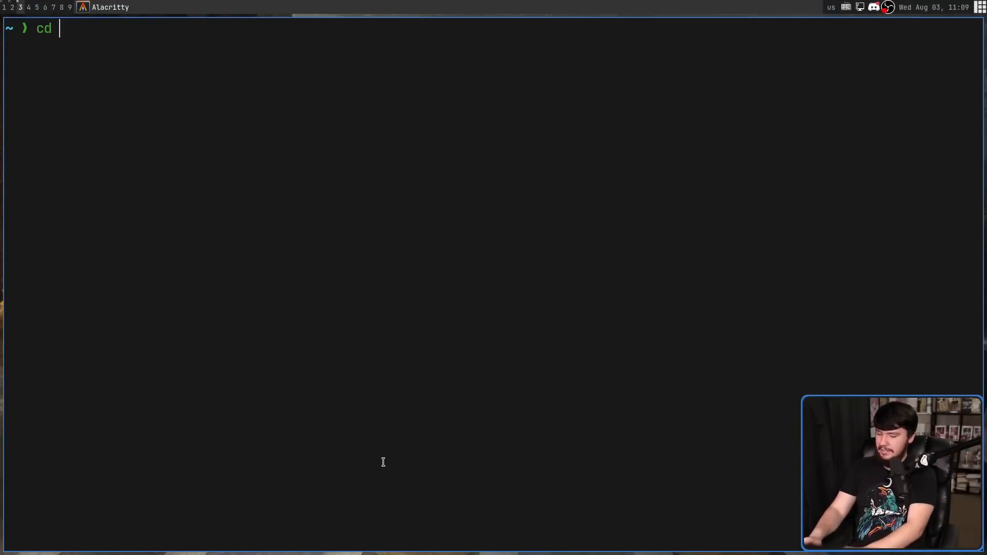
text(.con)
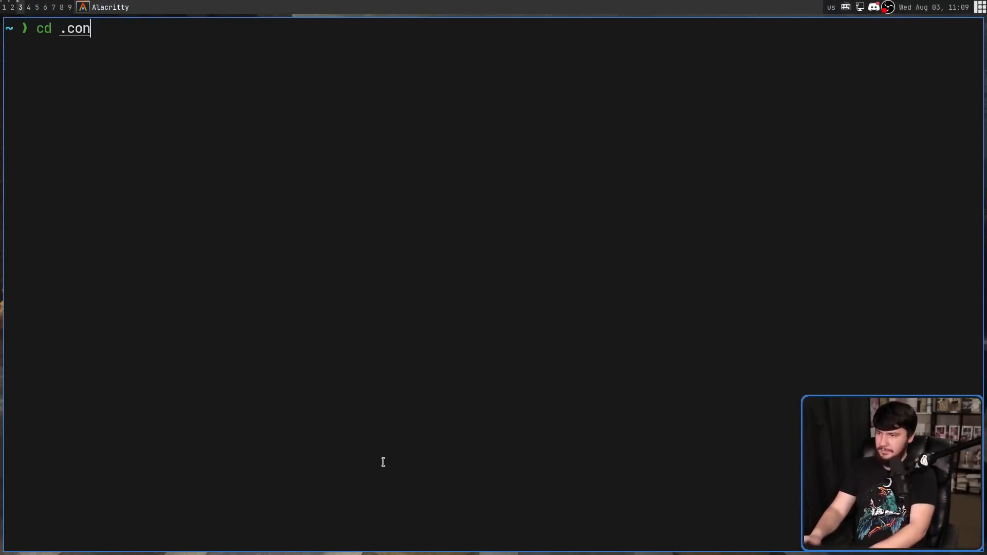
text(fig/wir)
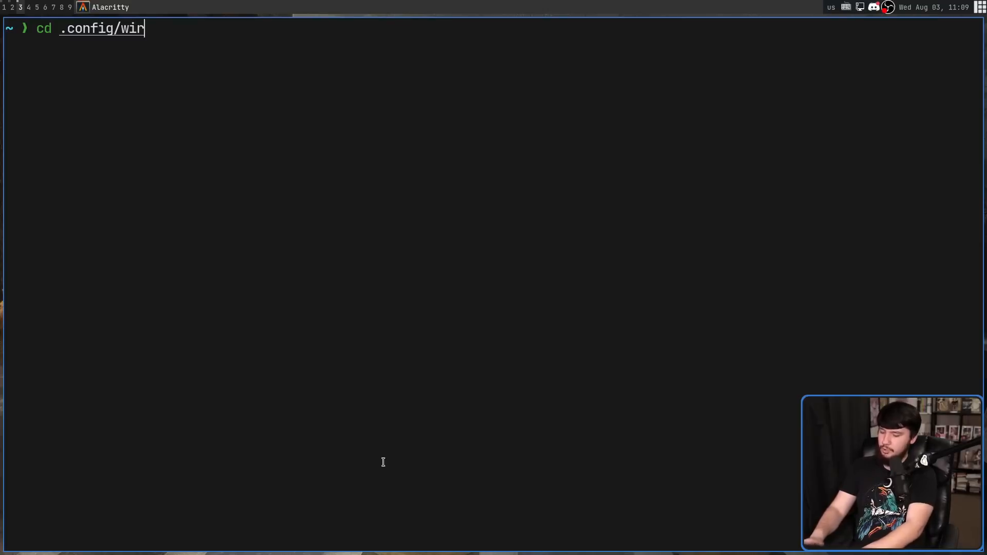
key(Return)
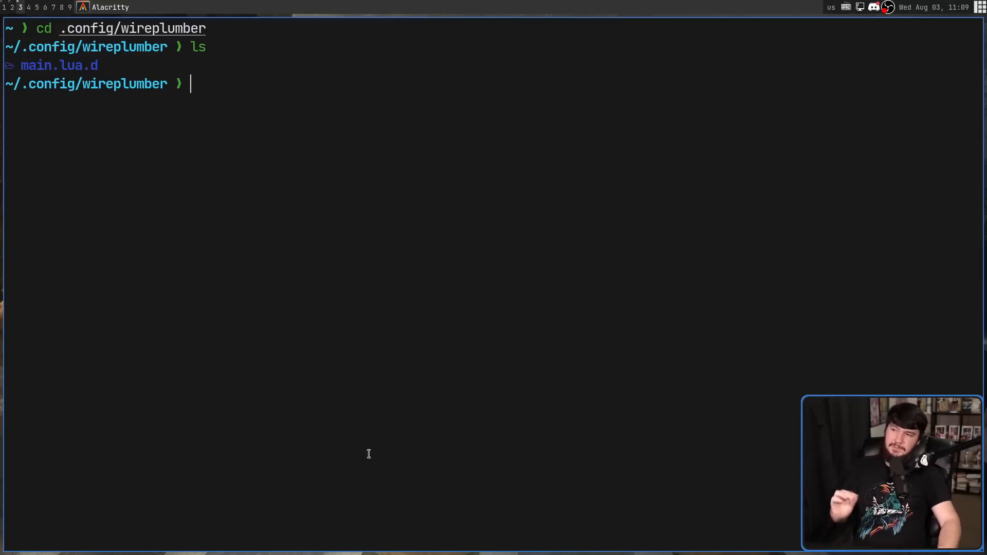
mouse_move(177, 239)
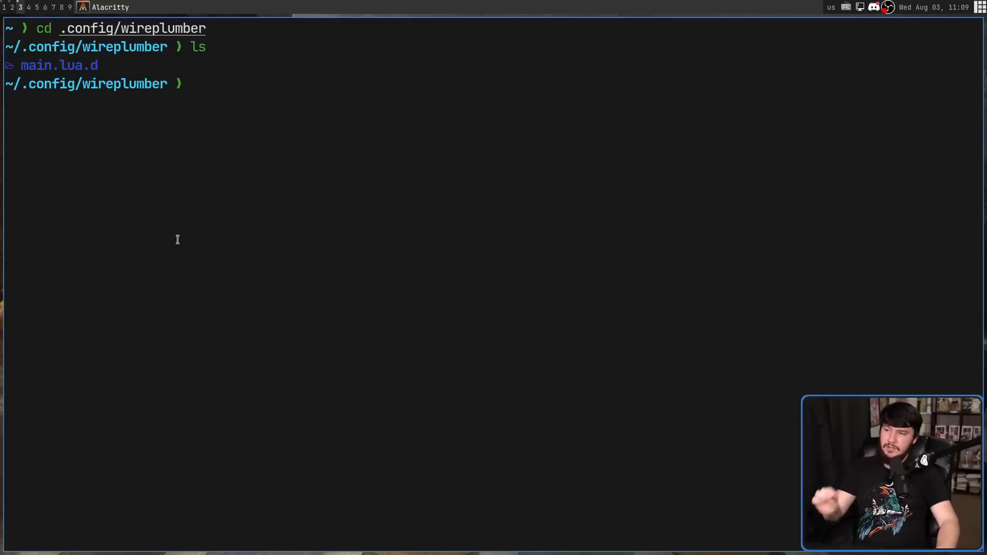
mouse_move(173, 244)
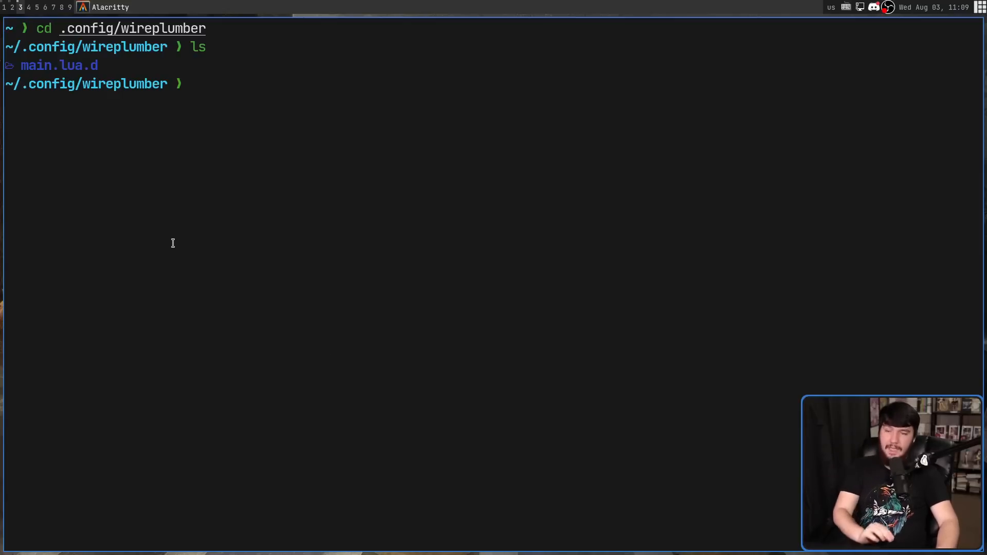
Change directory into the main.lua.d rules folder
text(cd main)
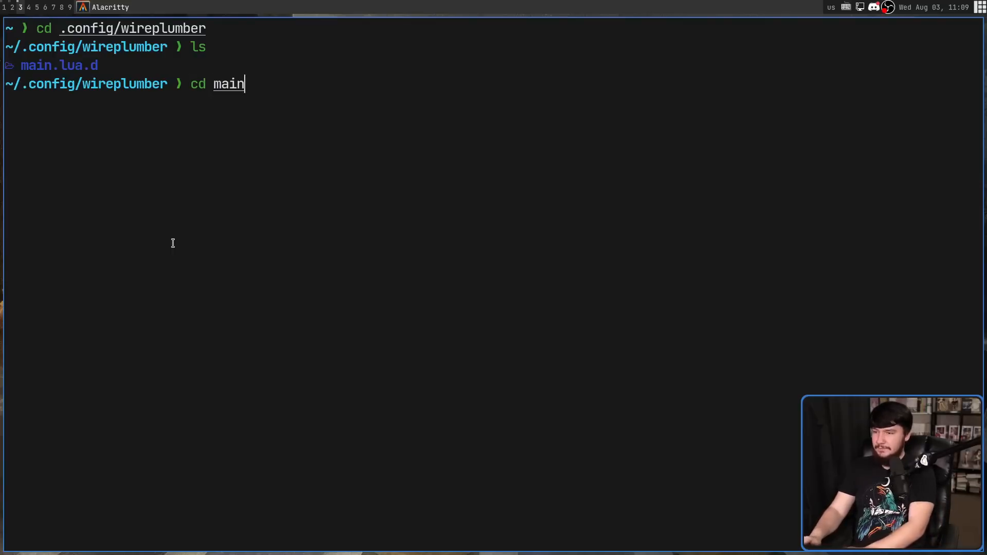
text(.lu)
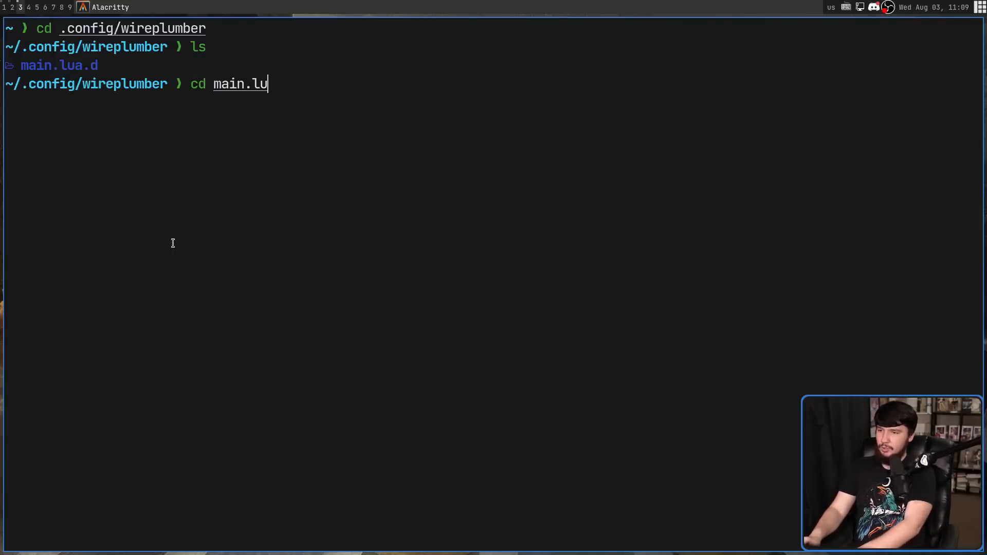
key(Return)
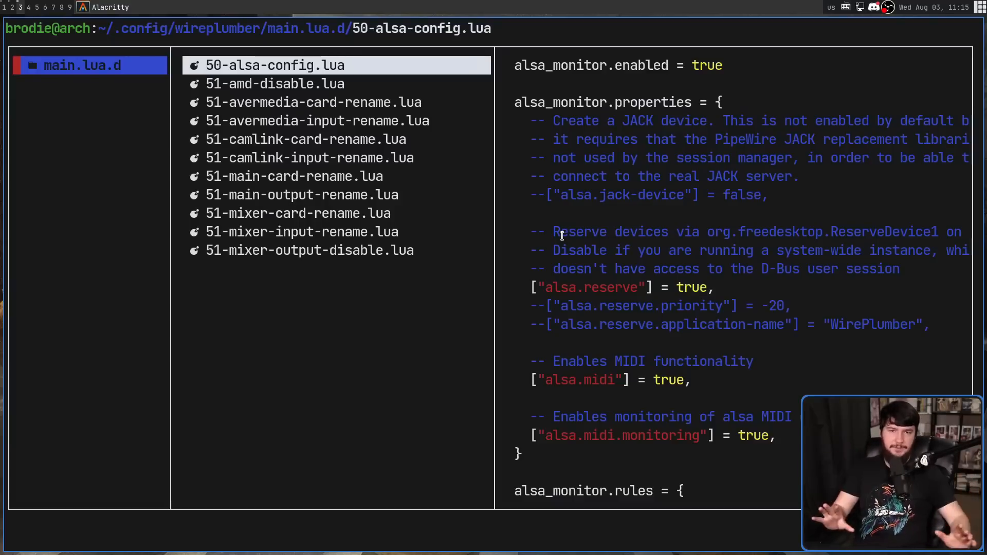
Preview 50-alsa-config.lua, the AVerMedia rename rule and 51-mixer-card-rename.lua in ranger
click(275, 83)
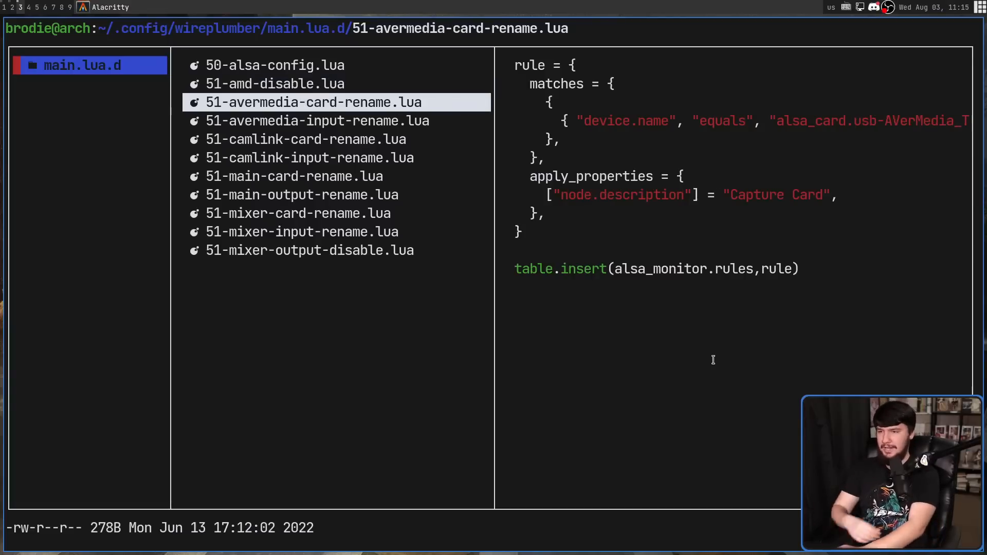
click(317, 121)
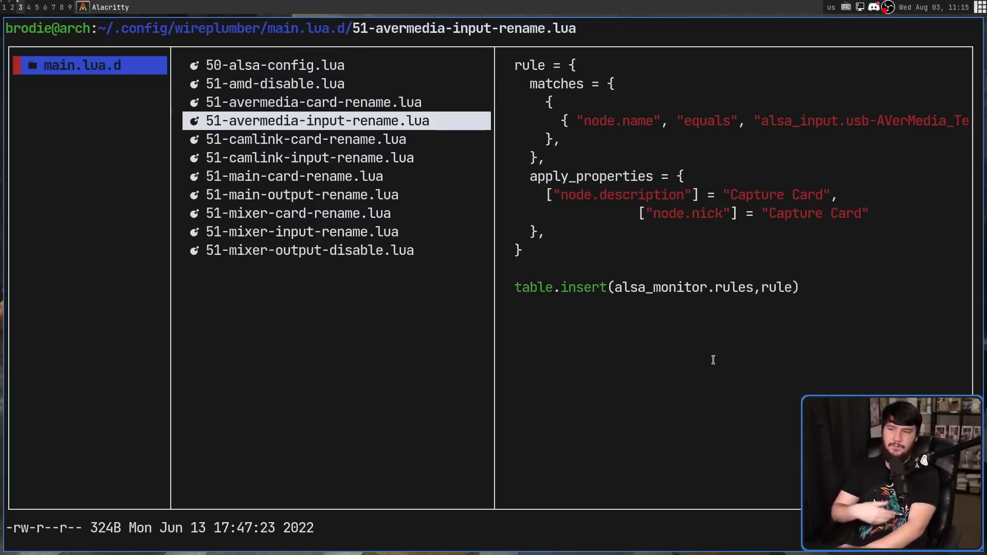
click(297, 213)
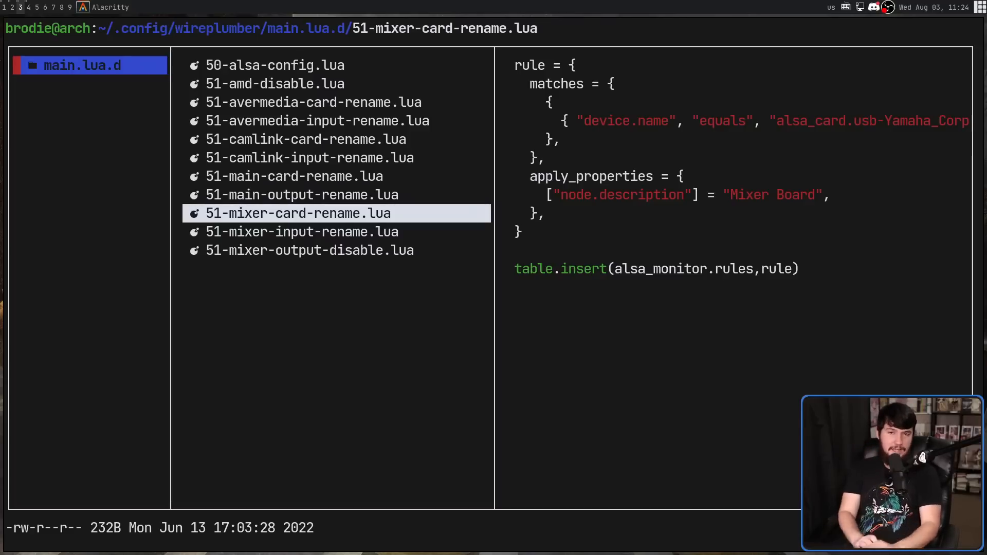
mouse_move(455, 257)
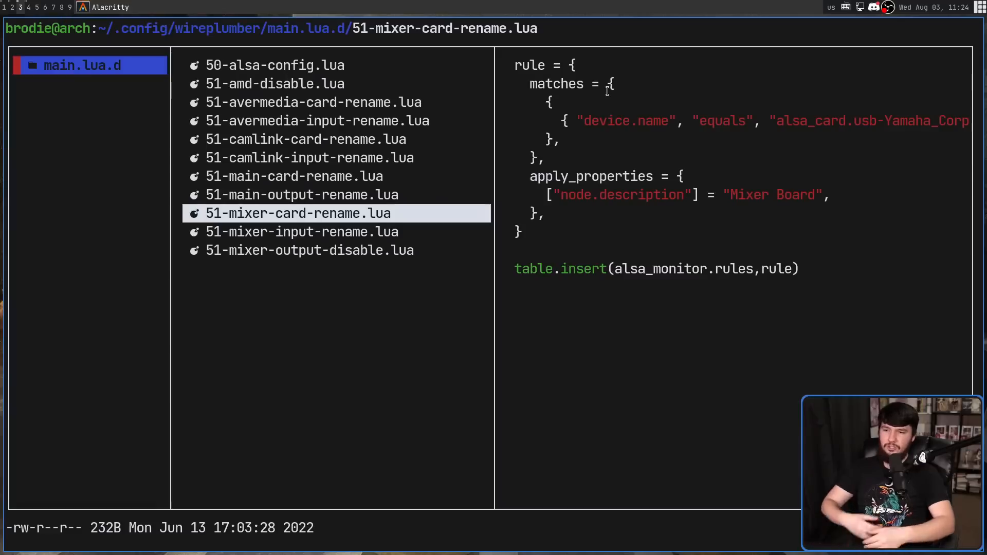
mouse_move(592, 17)
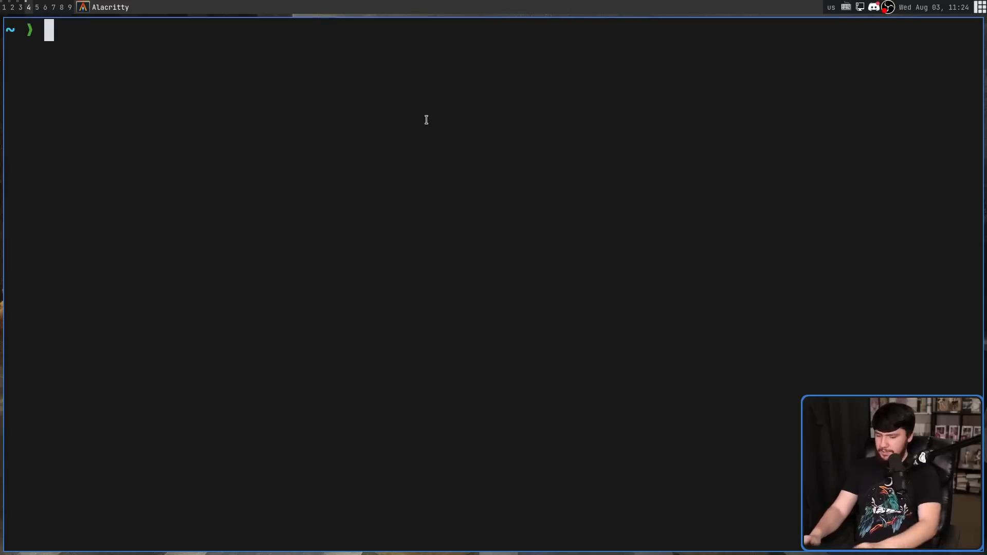
Enter pw-cli list-objects with a D-prefixed object type completed at the prompt
text(pw-cli)
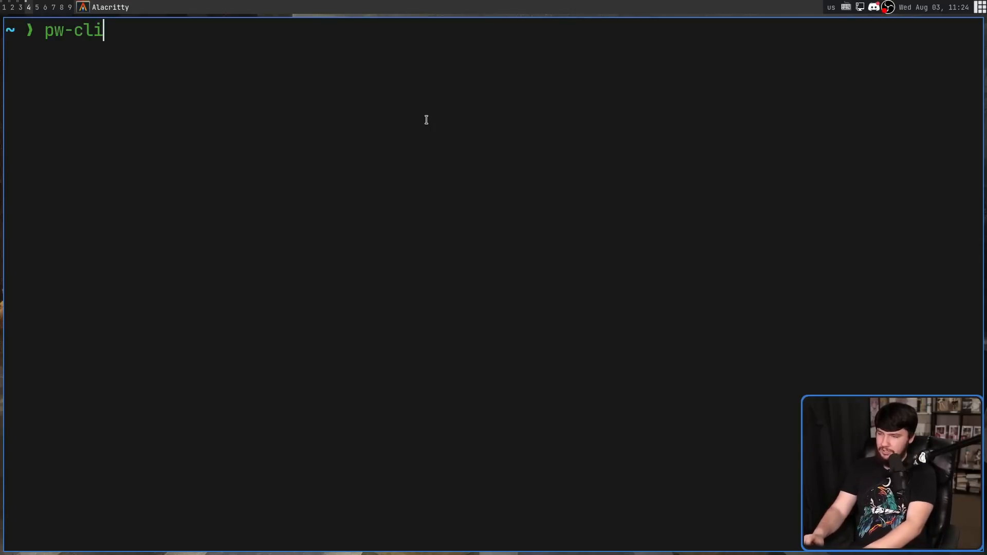
text(list-)
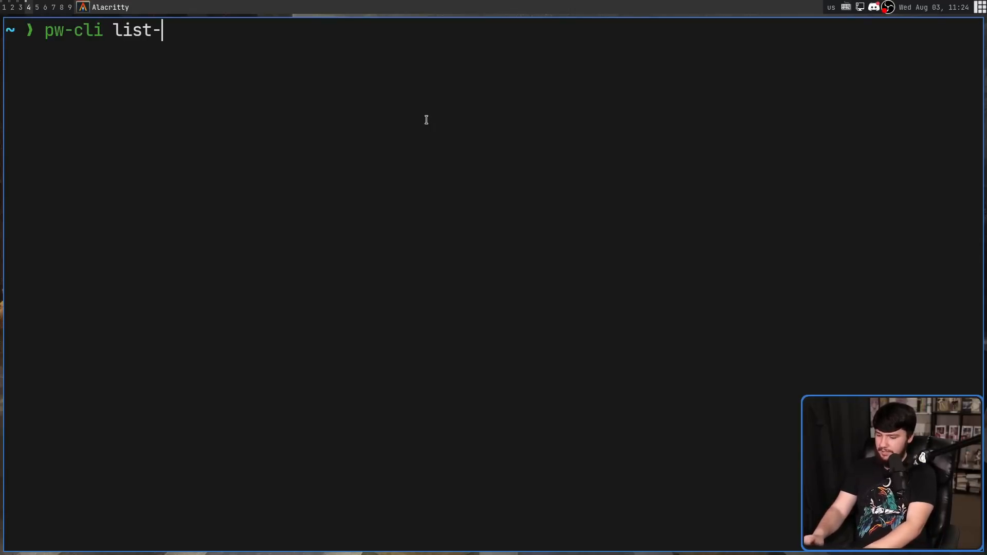
text(objects D)
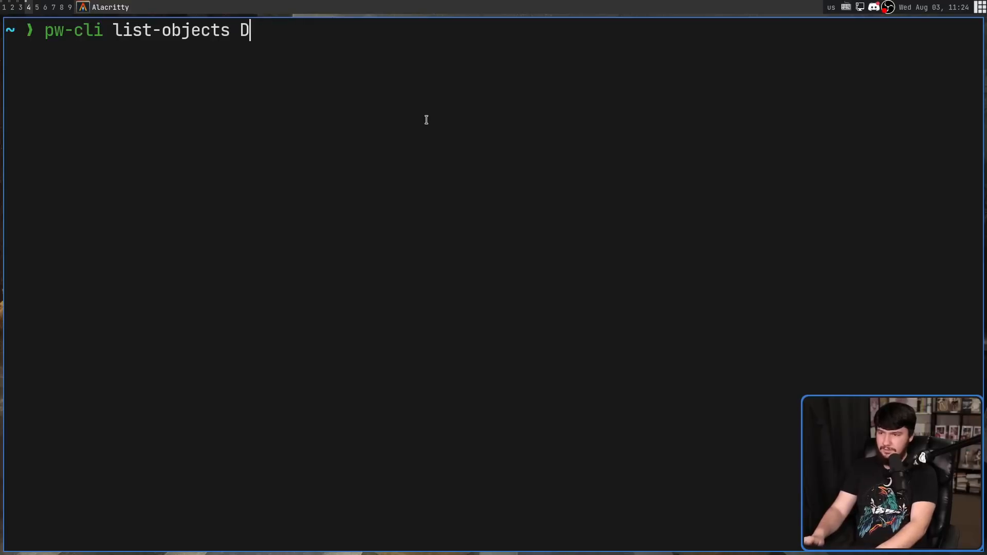
key(Return)
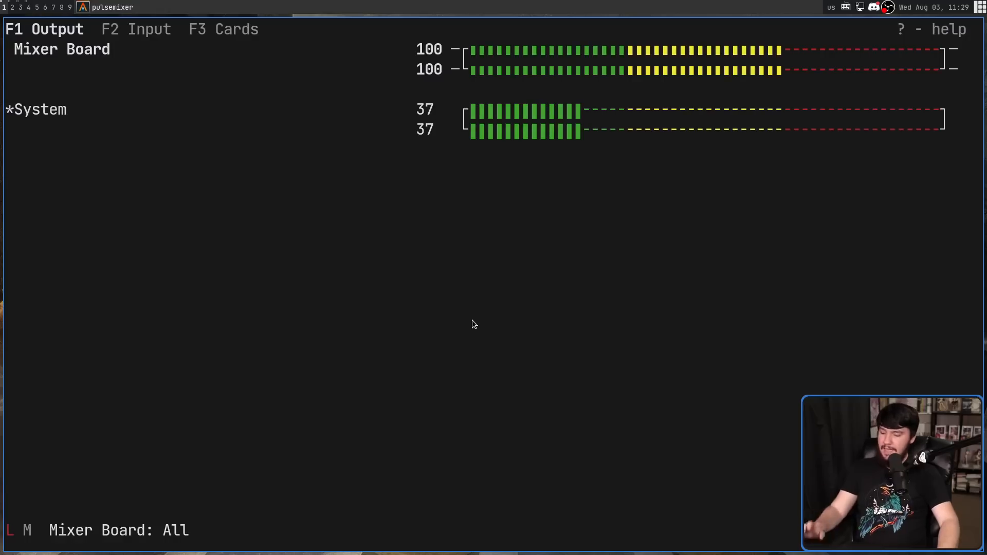
Show pulsemixer's sound cards list with Camera, Mixer Board, Capture Card and System
click(223, 29)
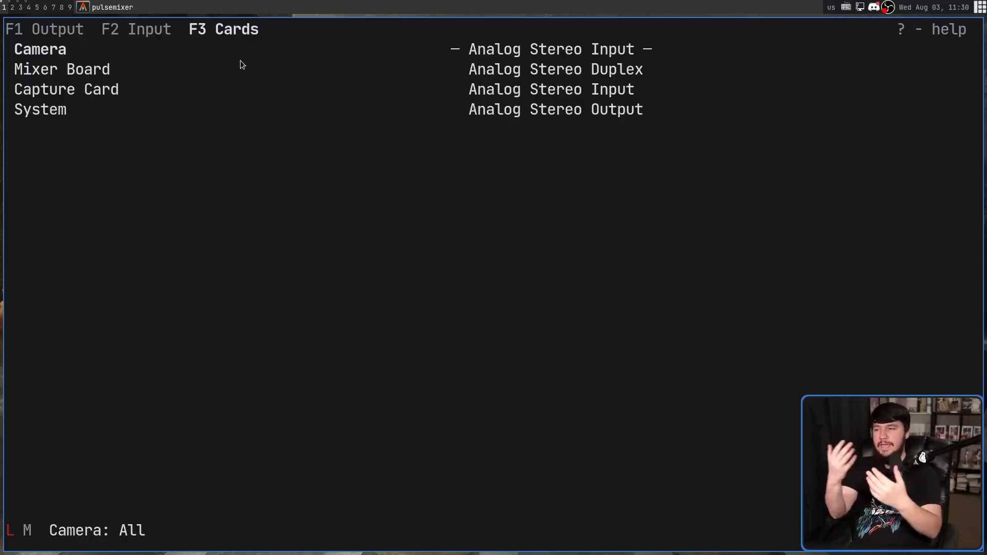
mouse_move(291, 55)
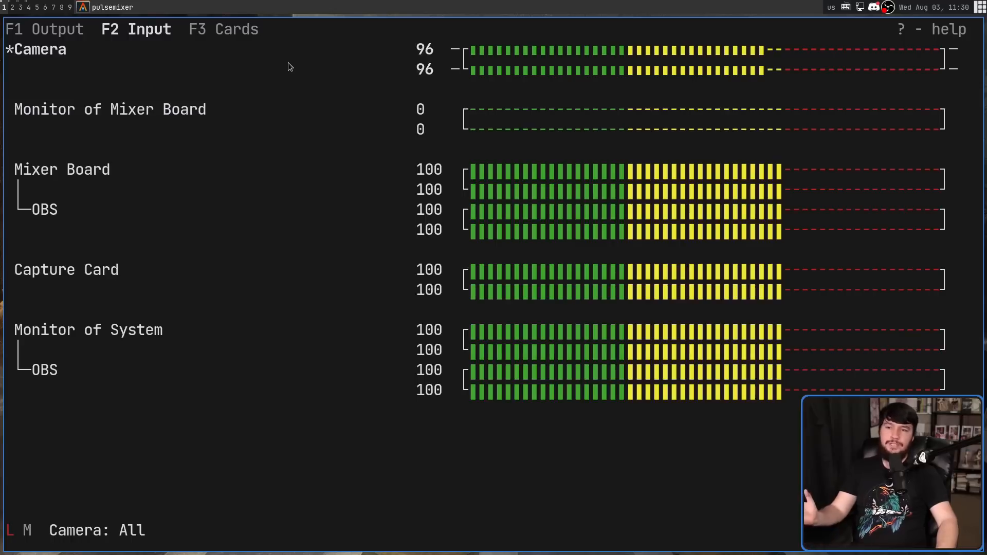
mouse_move(83, 213)
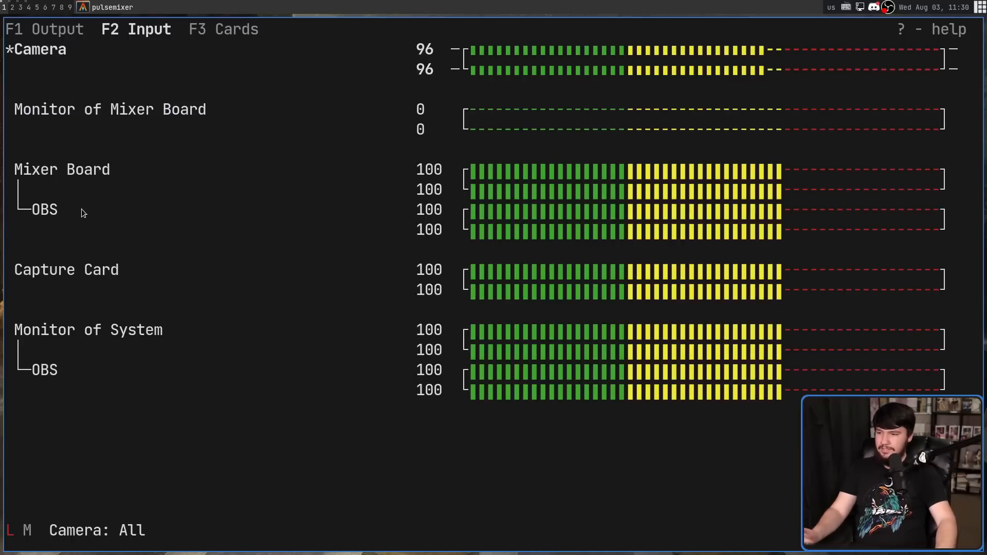
mouse_move(132, 219)
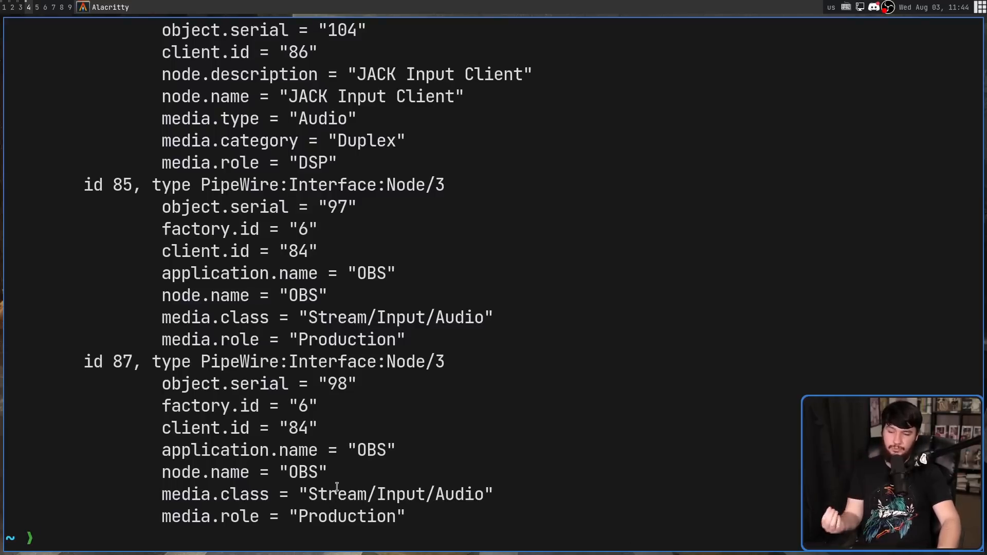
Scroll up through the pw-cli Node listing reading each node's name, nick and description
scroll(up, 3)
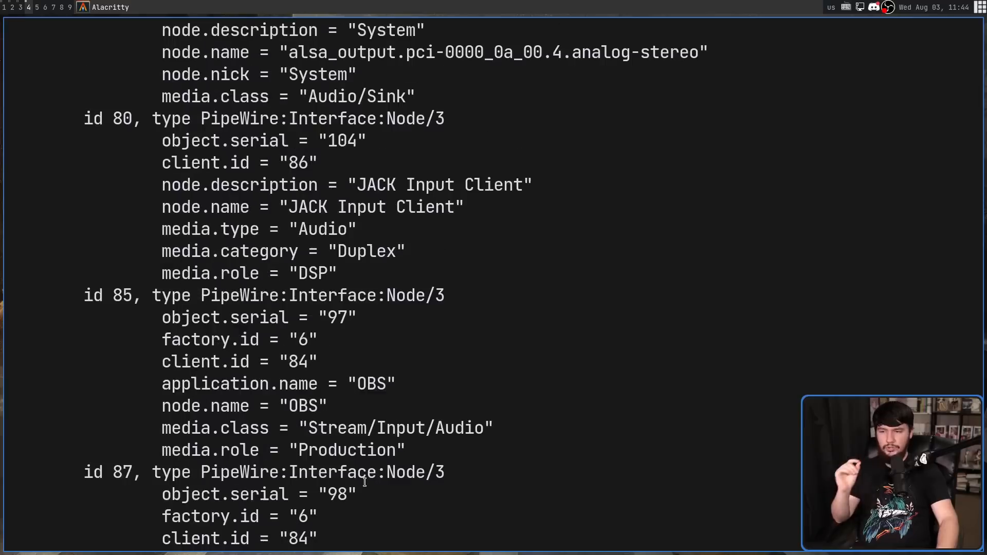
scroll(up, 3)
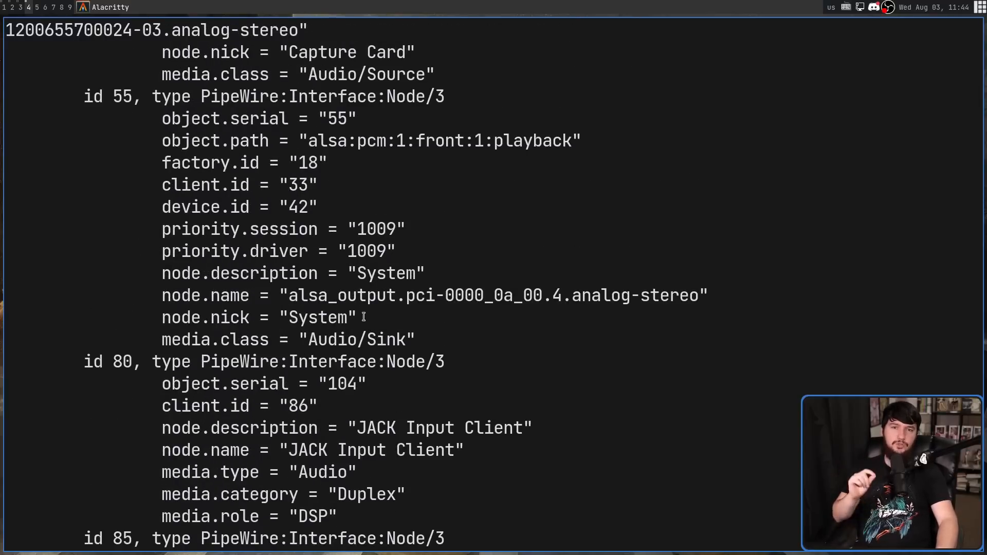
scroll(up, 3)
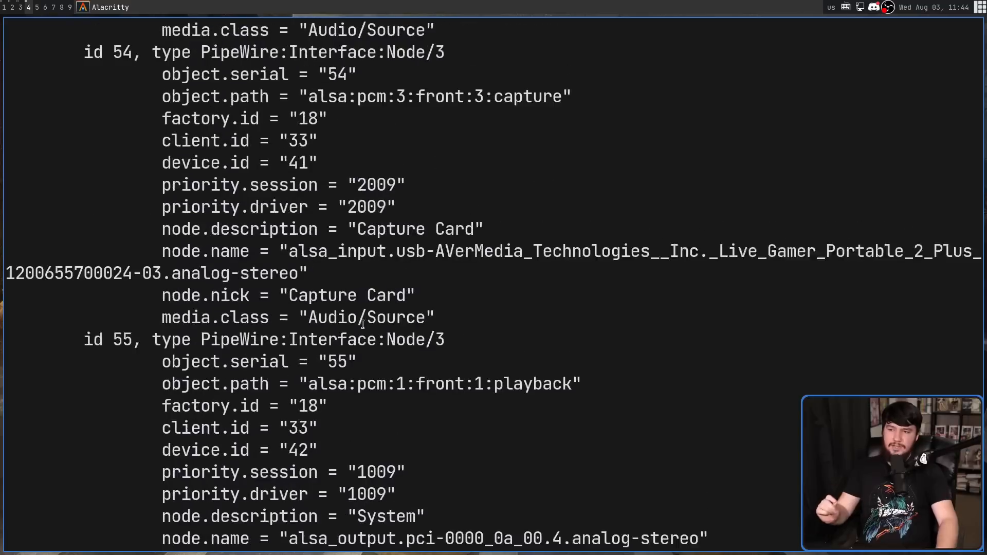
scroll(up, 3)
text(pw-cli list-objects De)
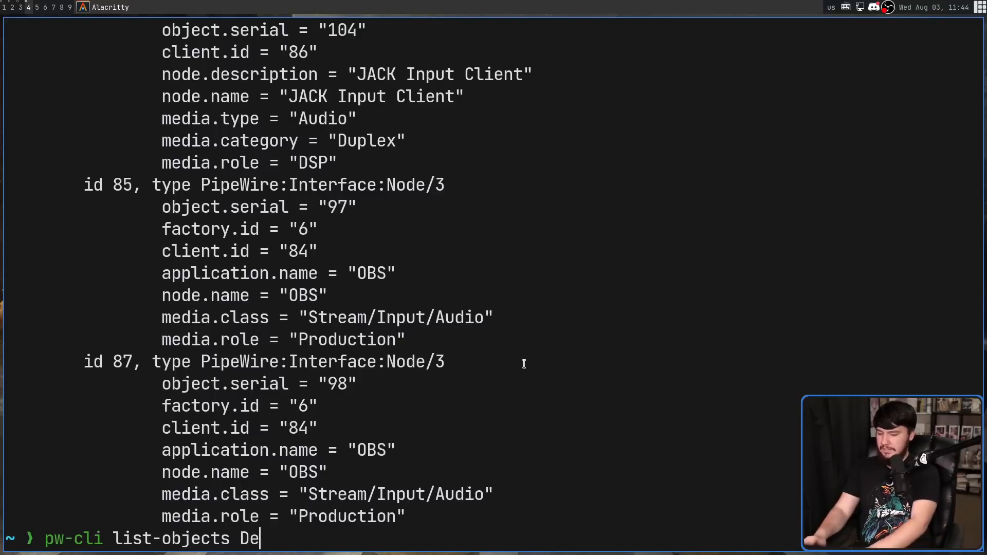
Run pw-cli list-objects Device and scroll through device.name values like MG-XU and Live Gamer Portable
key(Return)
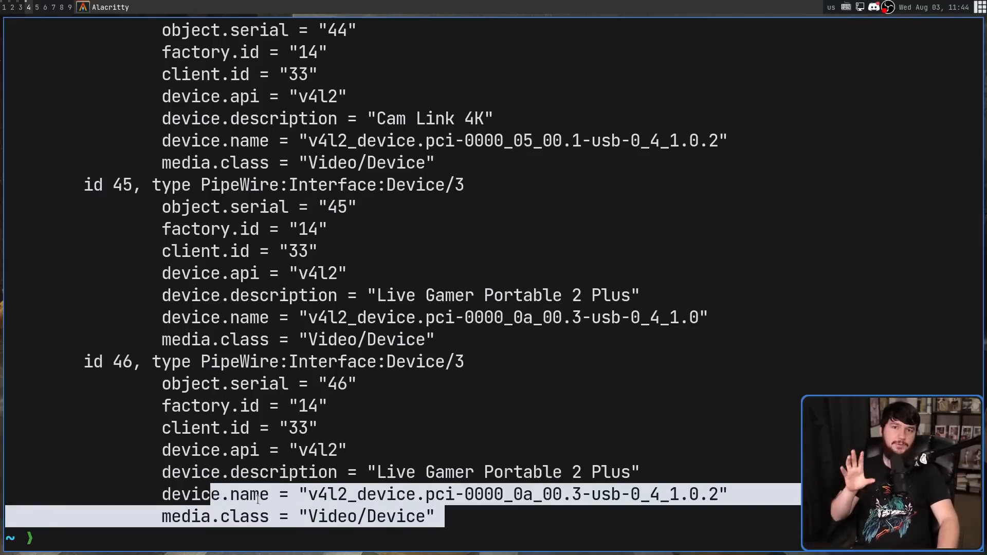
scroll(up, 3)
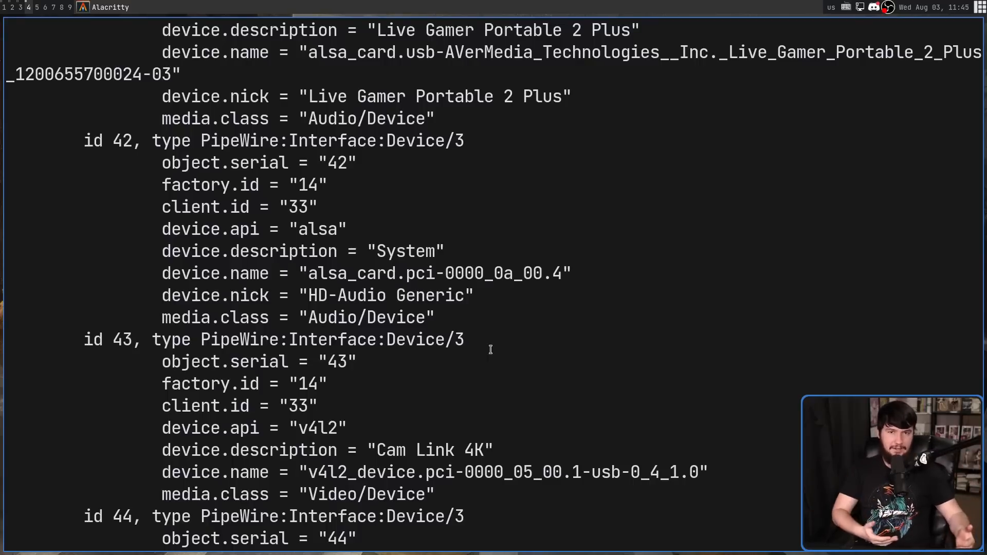
scroll(up, 3)
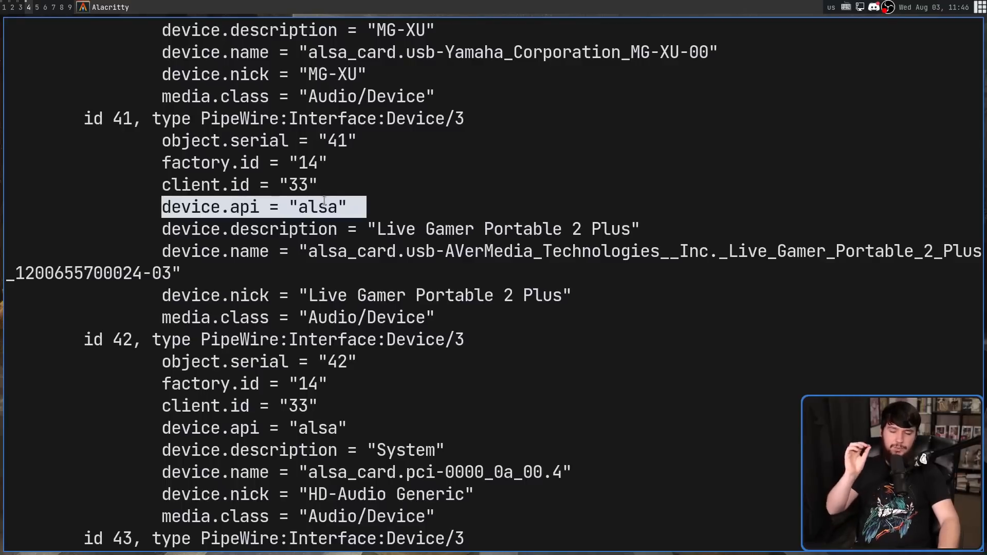
mouse_move(377, 186)
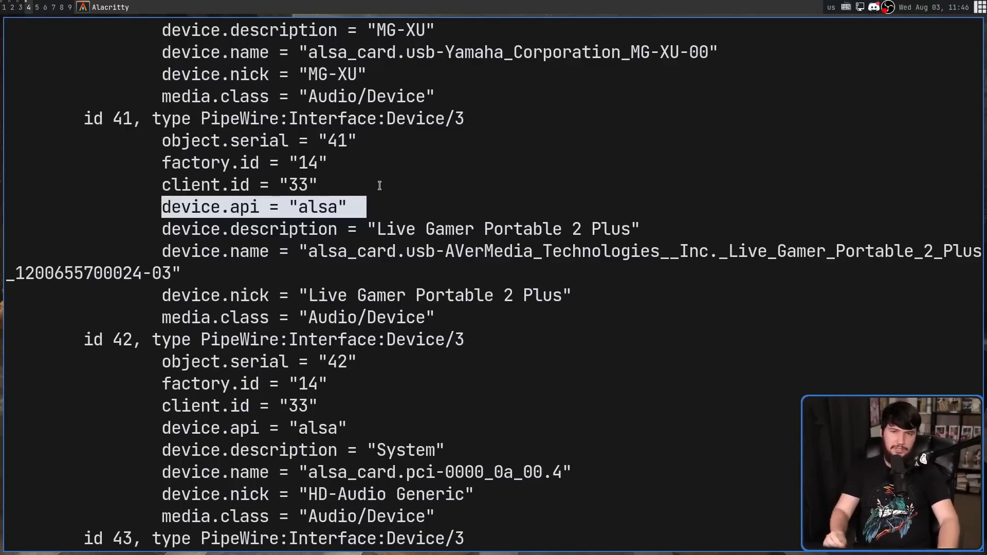
mouse_move(370, 207)
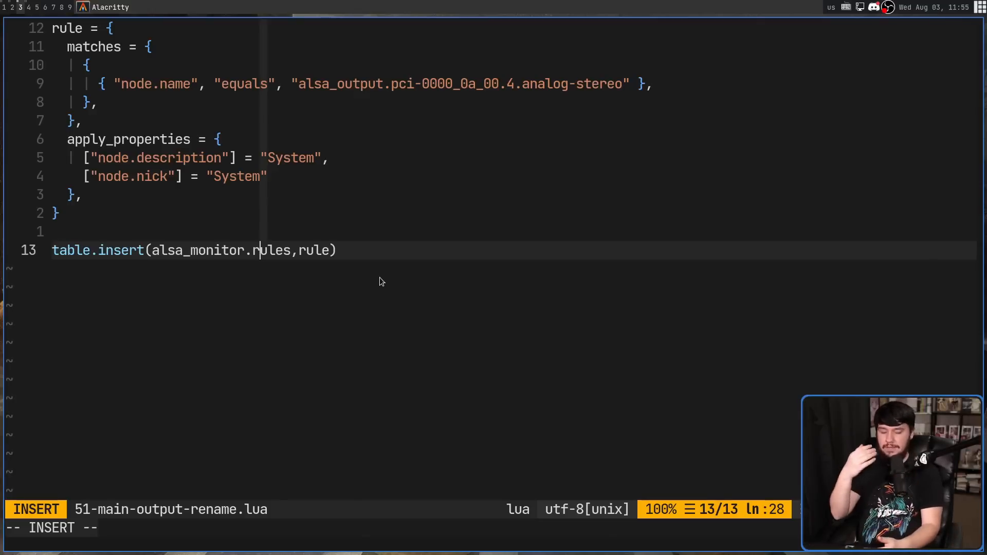
mouse_move(152, 254)
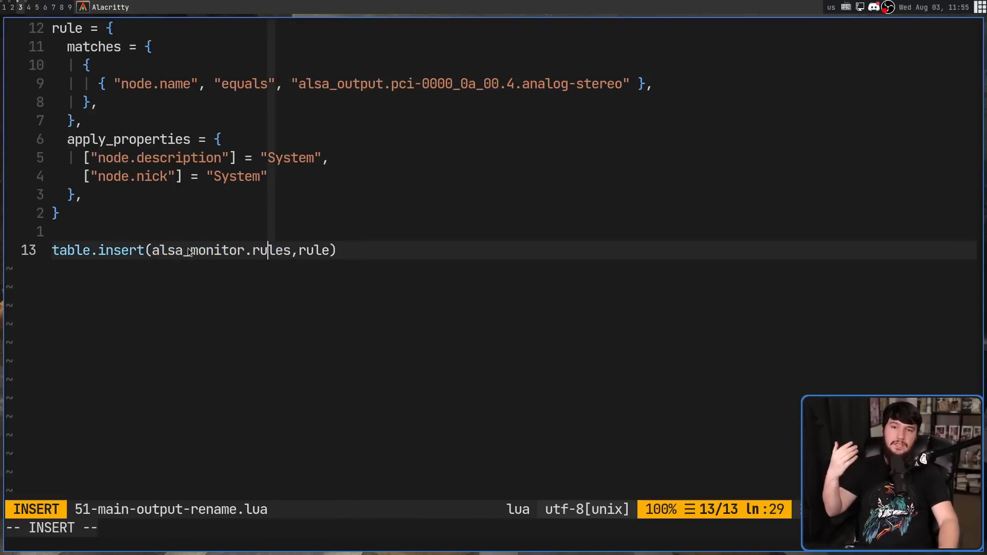
mouse_move(199, 256)
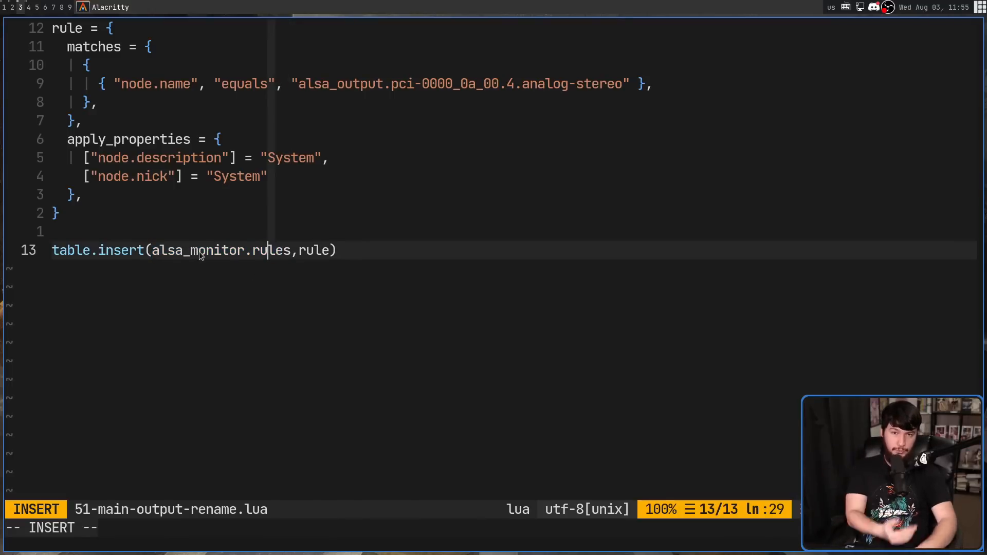
Leave insert mode and highlight the apply_properties block of the System rename rule in nvim
key(Escape)
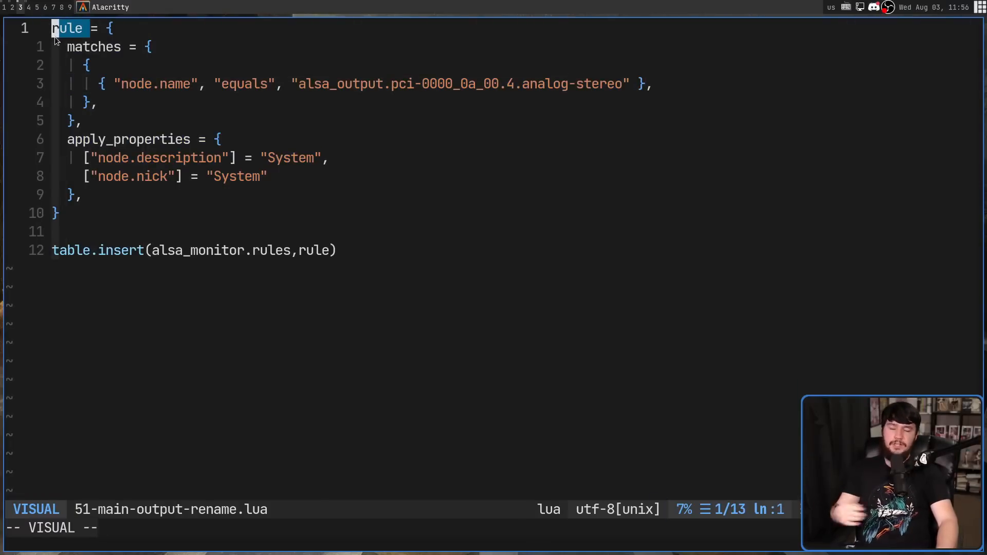
mouse_move(150, 200)
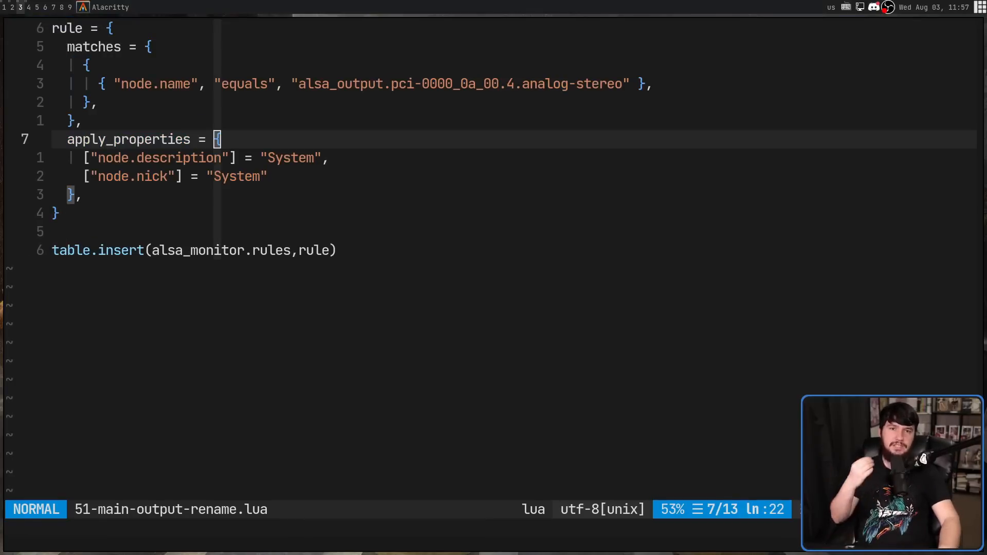
key(V)
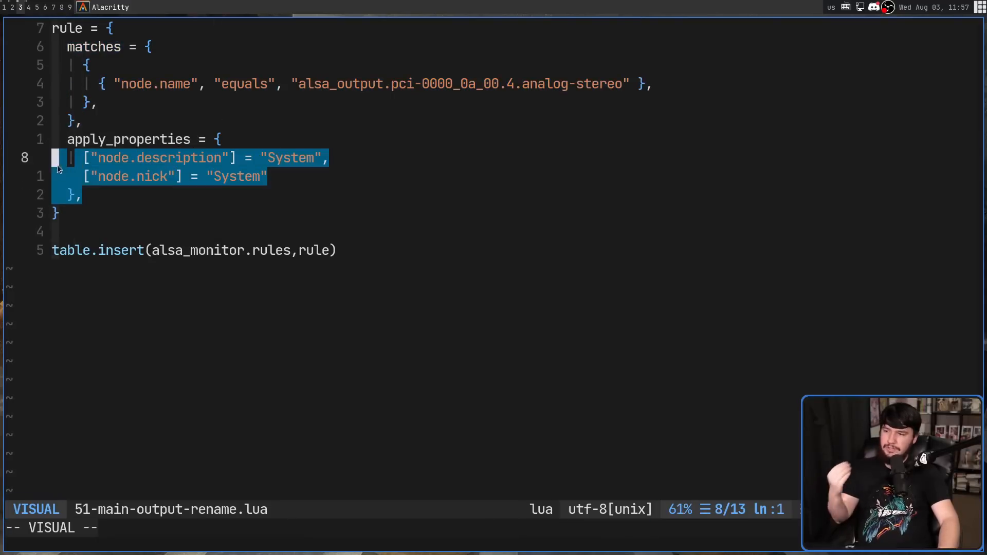
key(k)
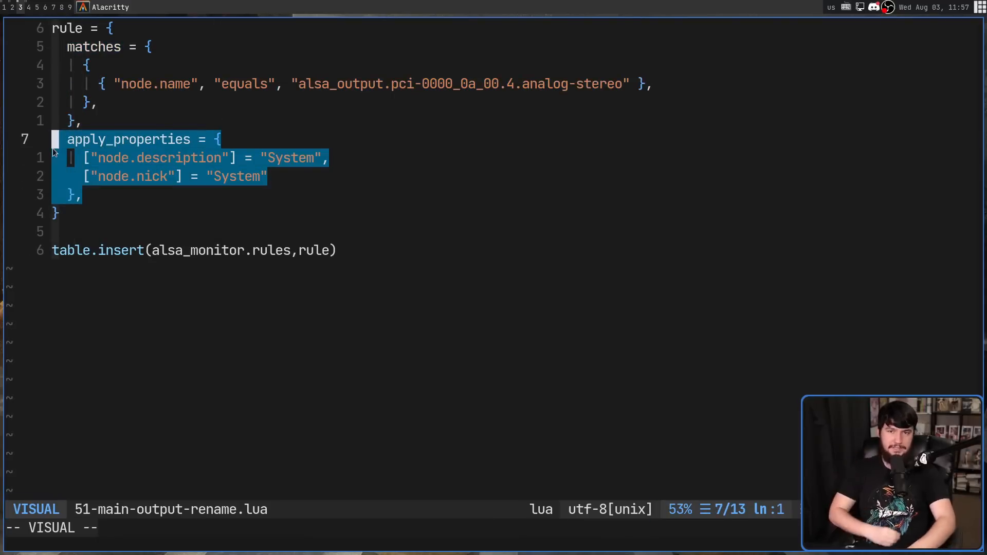
key(Escape)
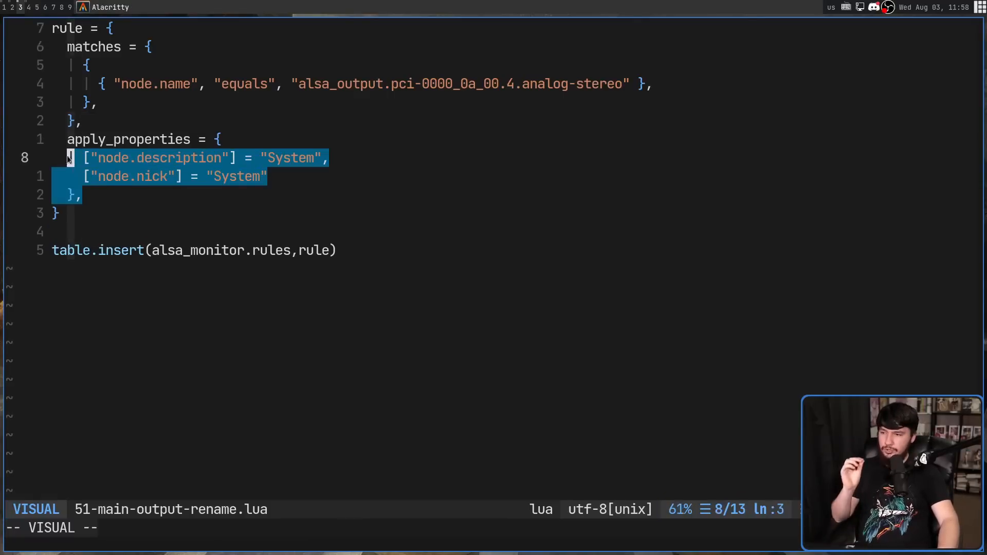
key(Escape)
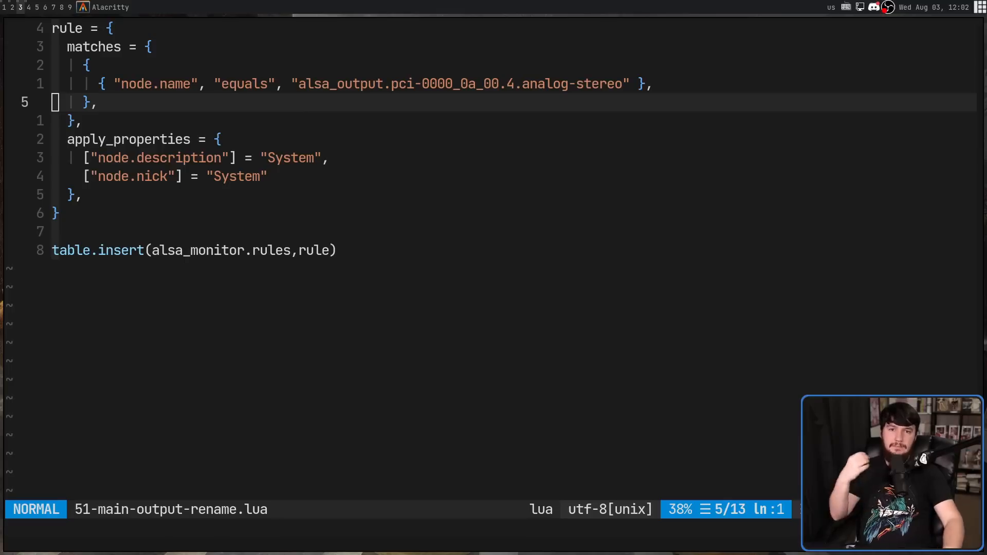
Highlight the matches block and its node.name match line, then clear the selection
key(V)
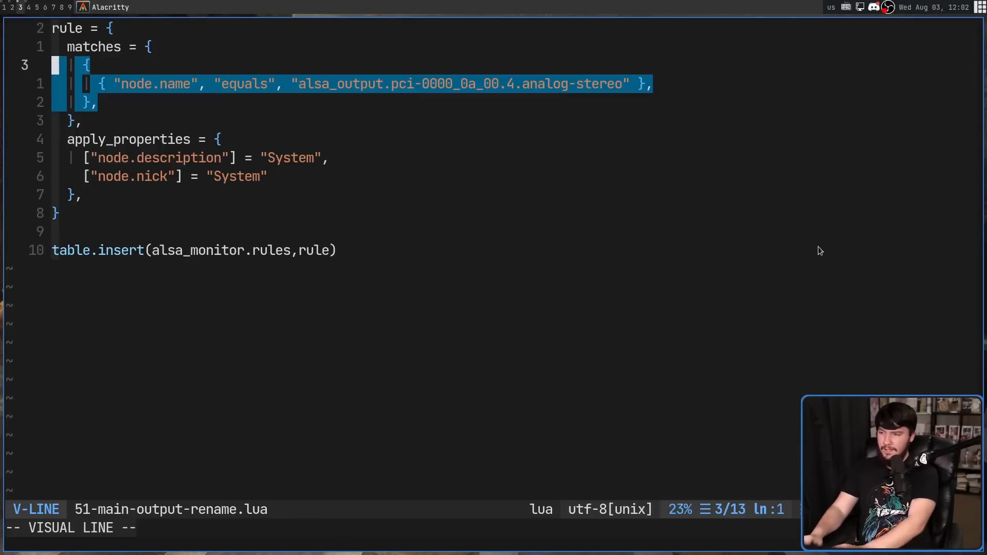
key(Escape)
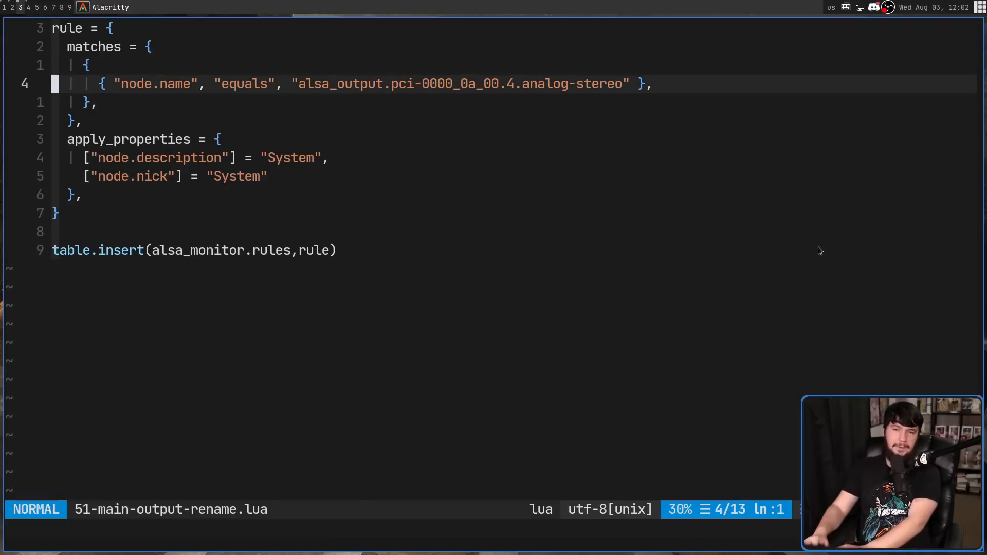
key(V)
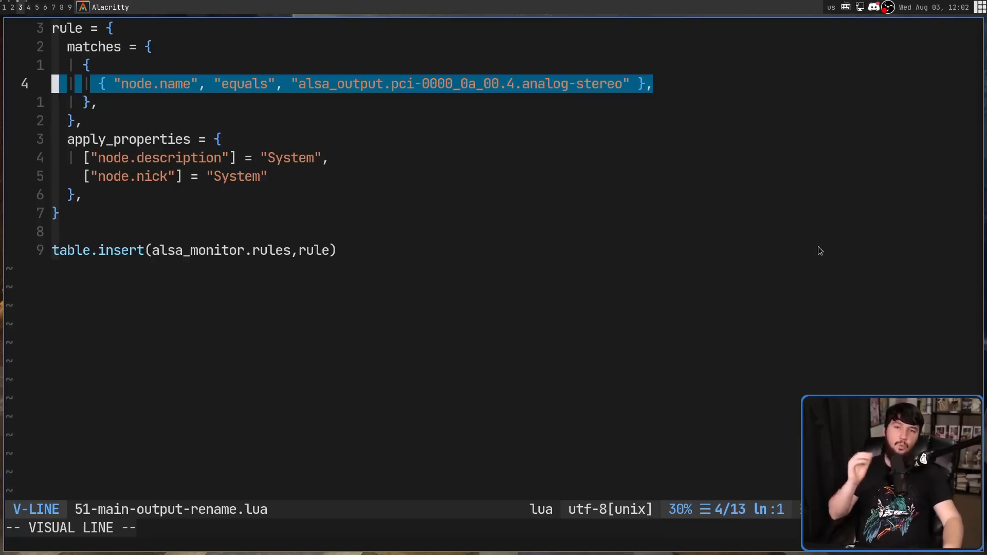
key(Escape)
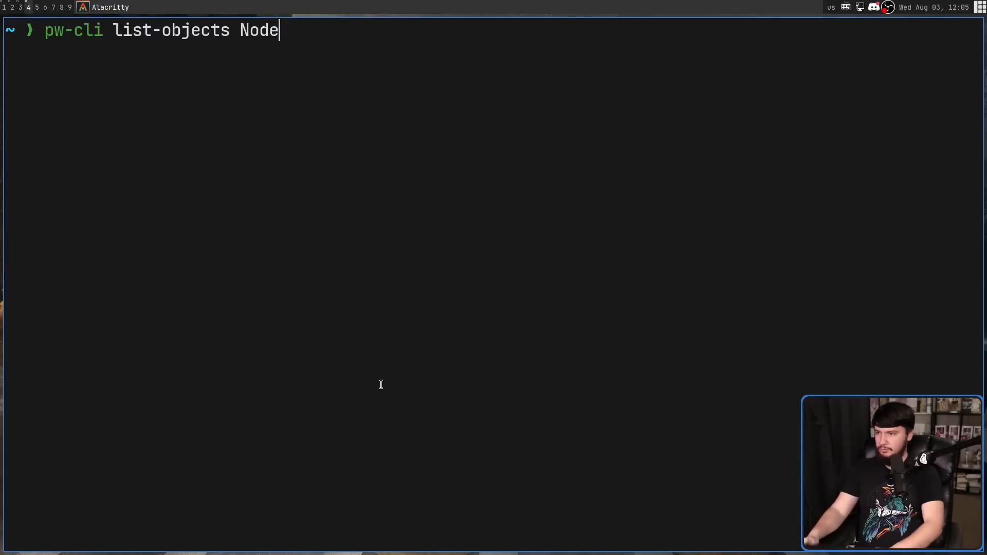
Run the pw-cli list-objects Node command
key(Return)
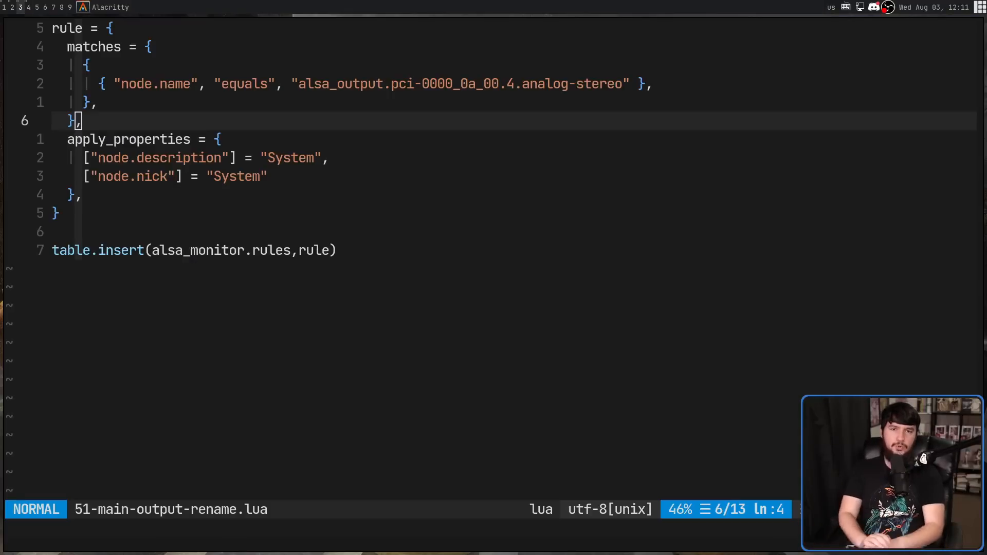
mouse_move(136, 101)
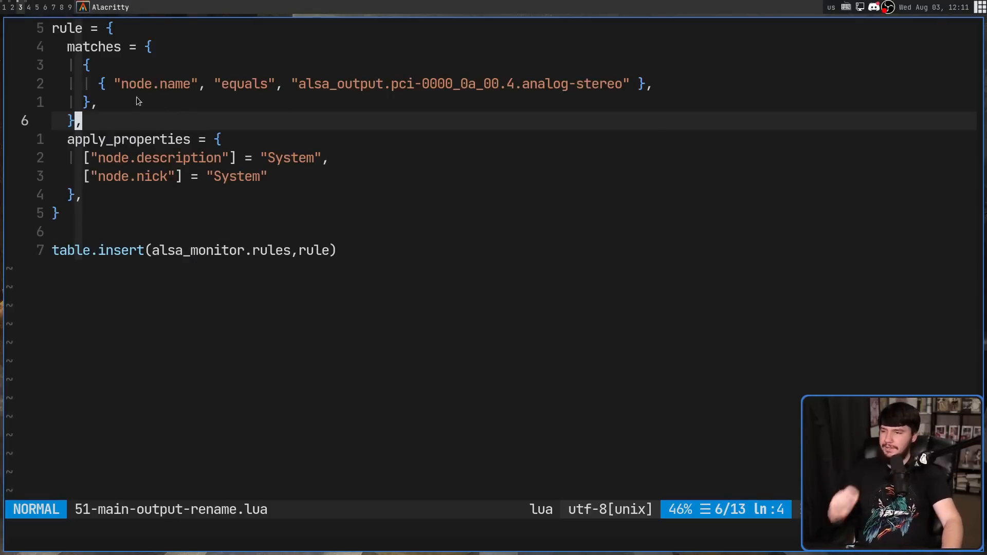
Bring up the pw-cli Node listing showing the System analog-stereo sink at node id 55
key(V)
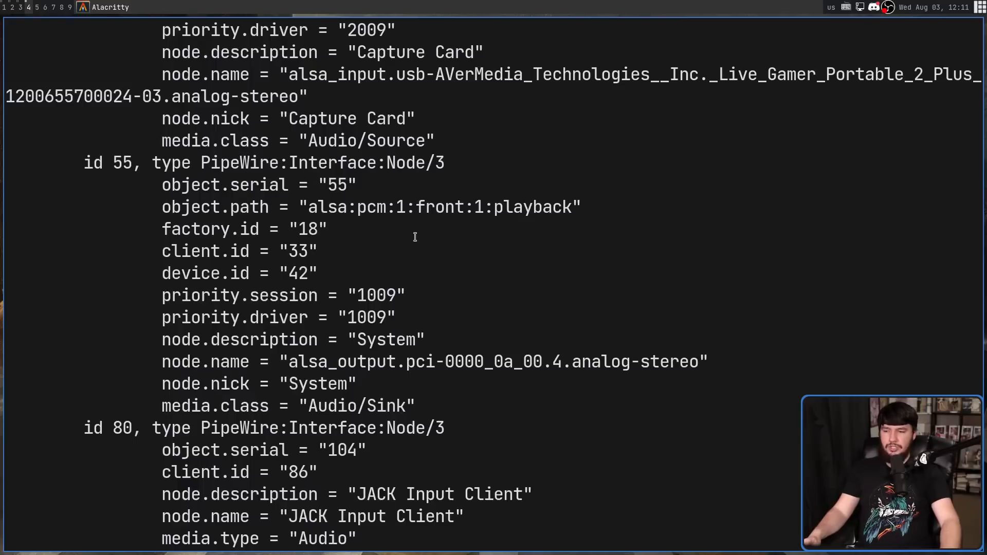
mouse_move(330, 309)
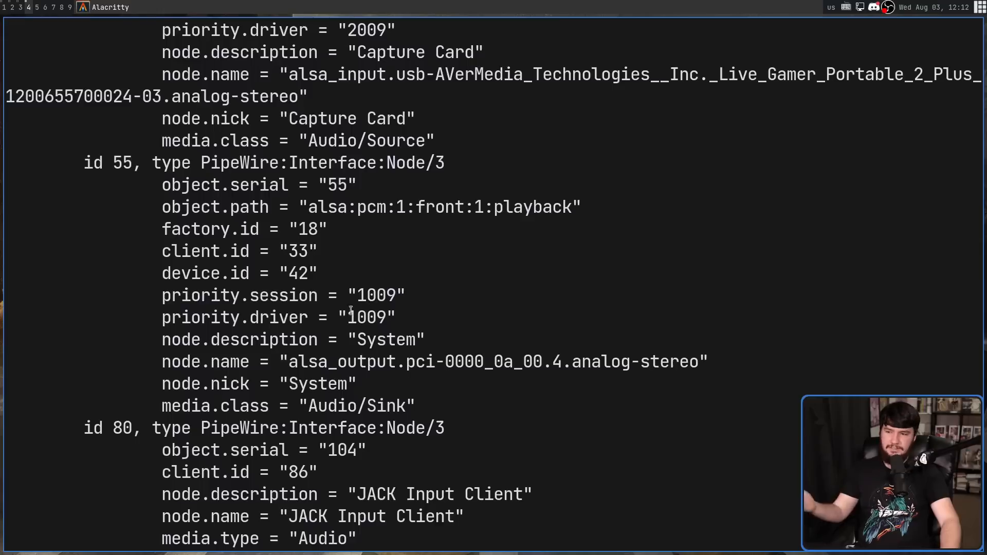
mouse_move(342, 301)
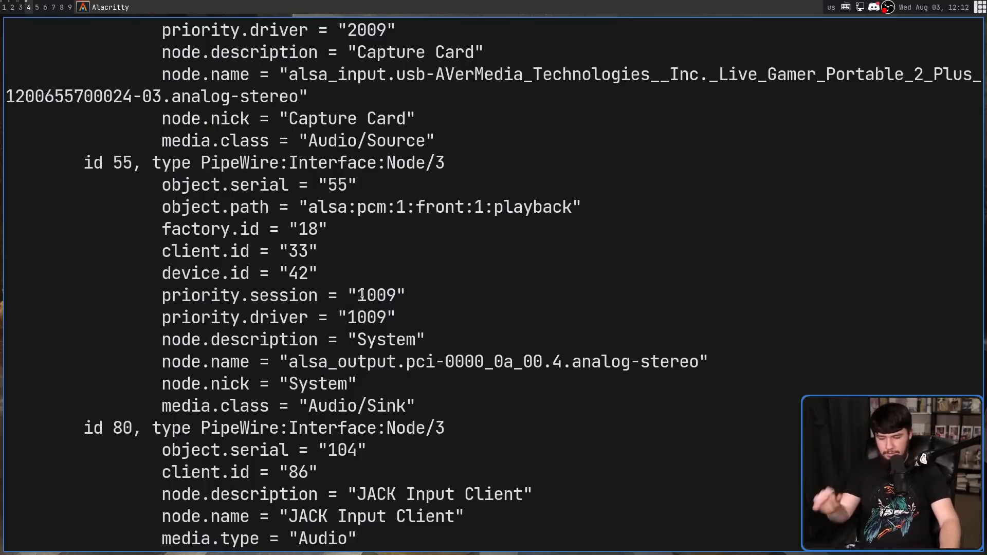
mouse_move(536, 273)
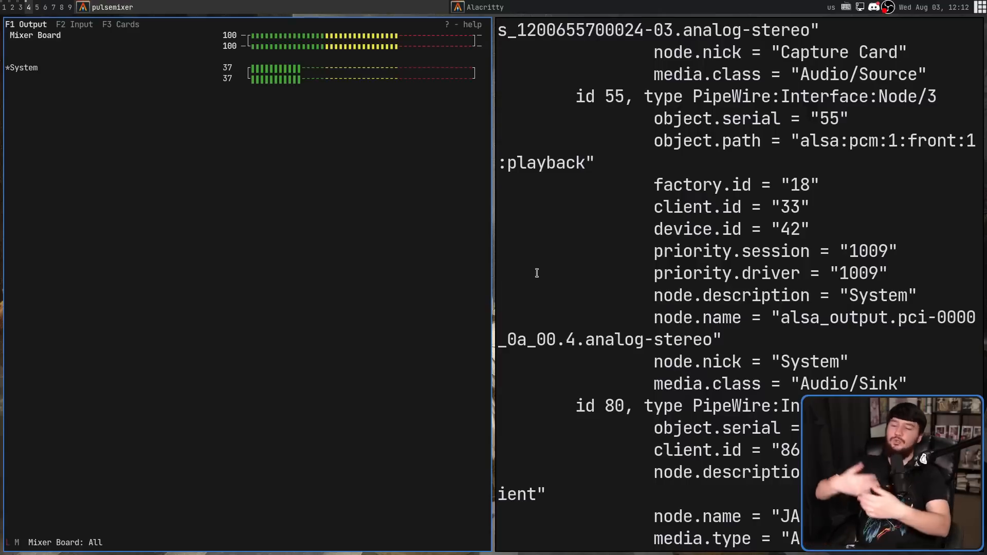
mouse_move(378, 225)
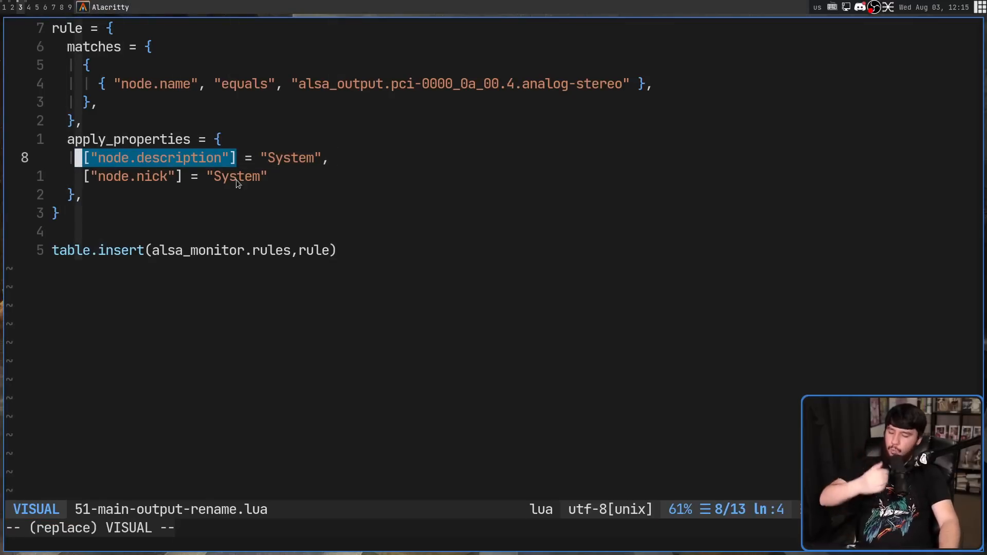
mouse_move(361, 167)
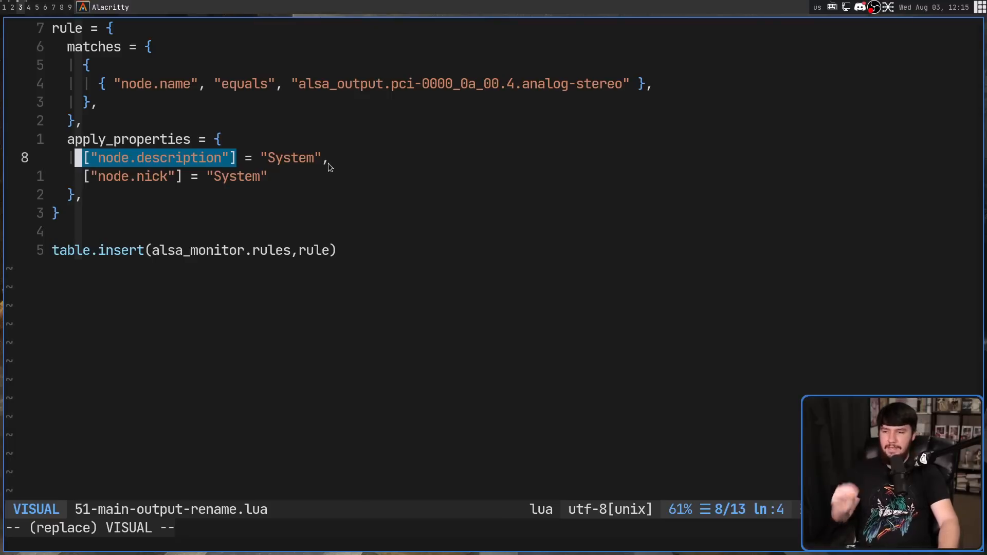
key($)
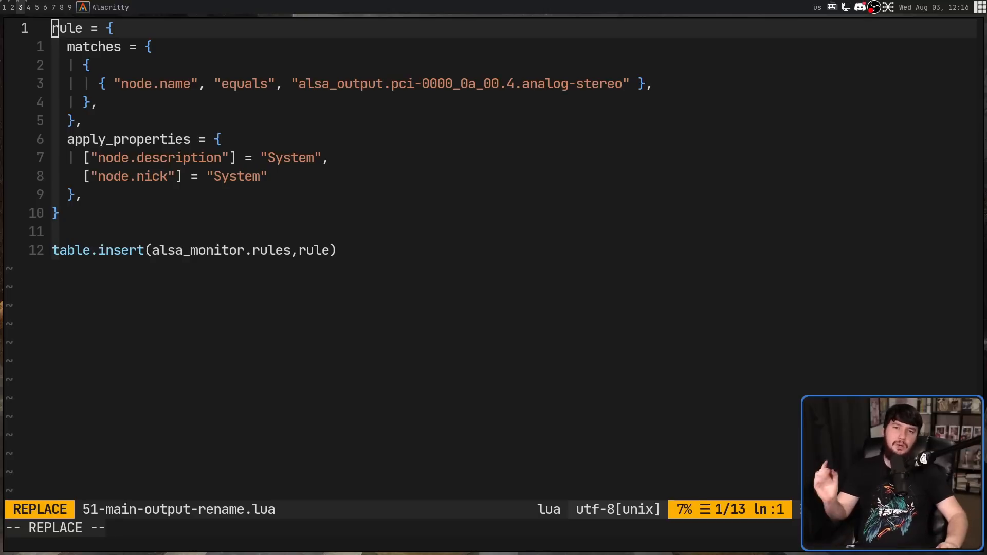
mouse_move(51, 125)
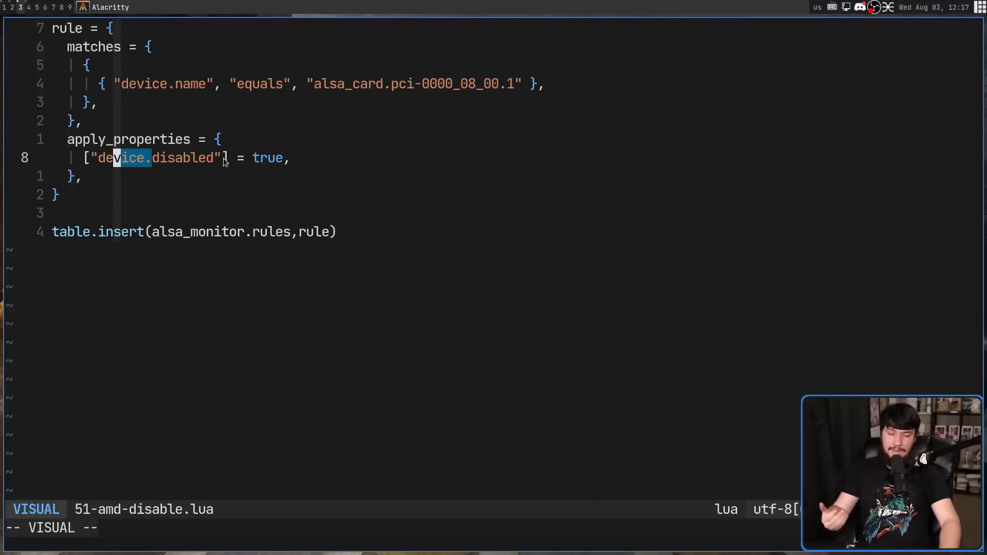
mouse_move(217, 185)
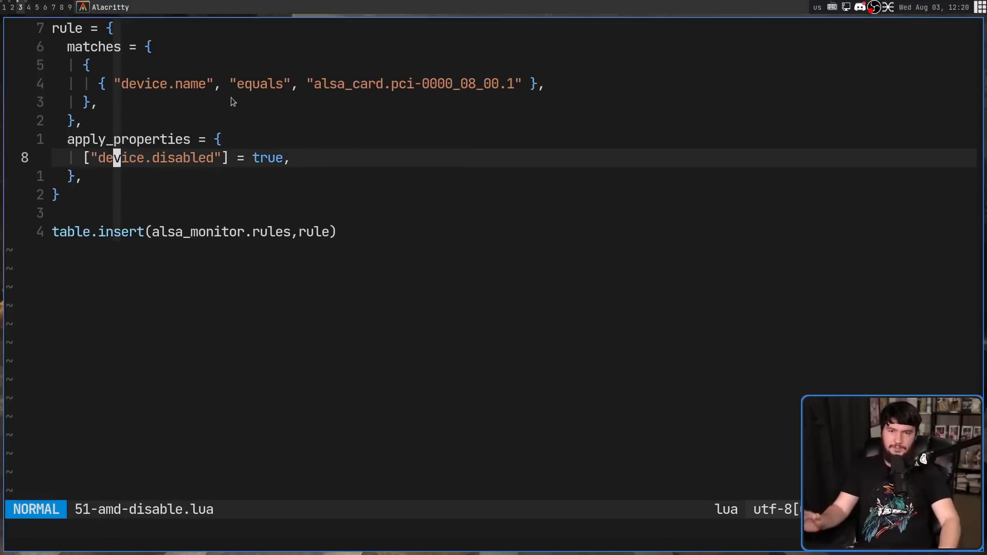
Write and quit 51-amd-disable.lua with :wq!, keeping device.disabled = true for alsa_card.pci-0000_08_00.1
text(:wq!)
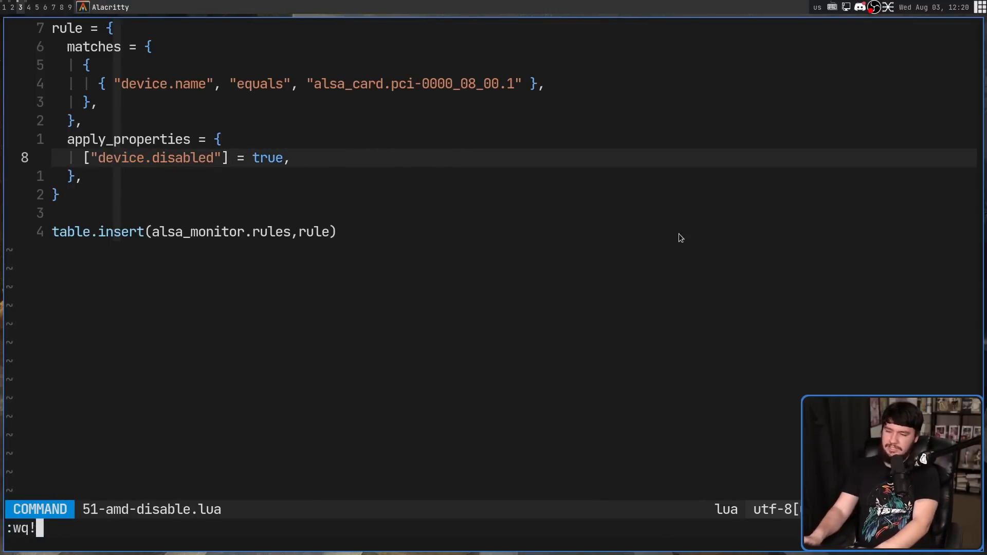
key(Return)
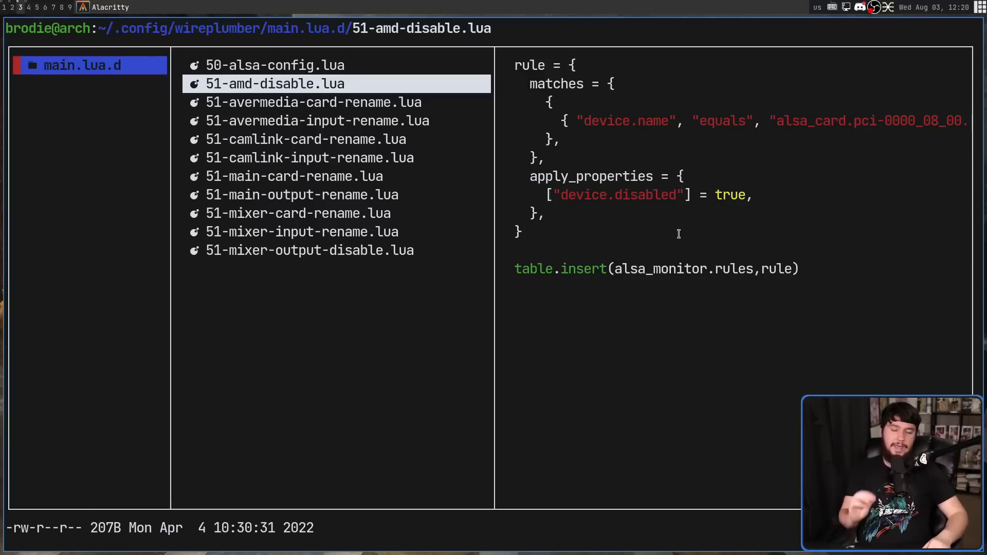
mouse_move(700, 321)
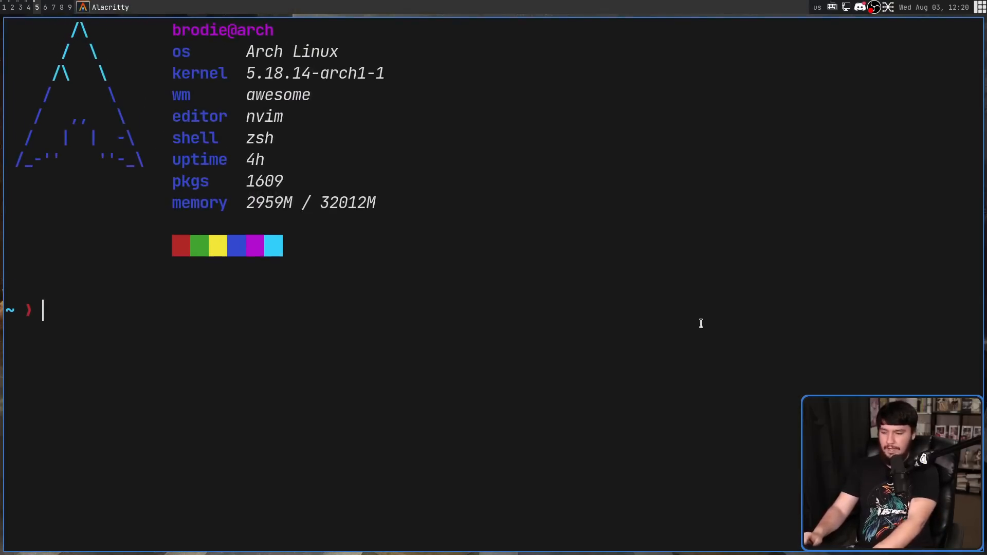
Enter 'systemctl --user restart pipewire' at the shell prompt without running it yet
text(systemctl)
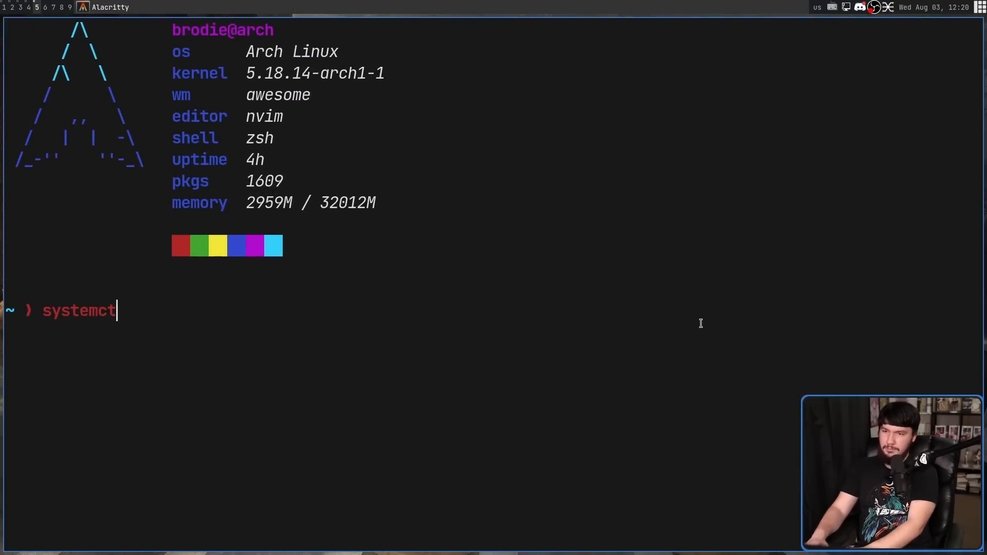
text(l --user)
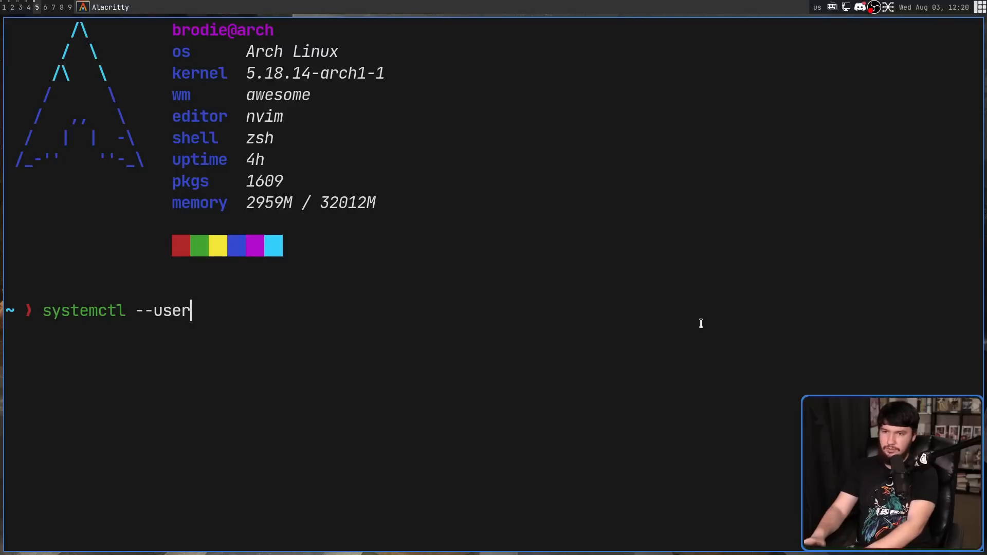
text(restart)
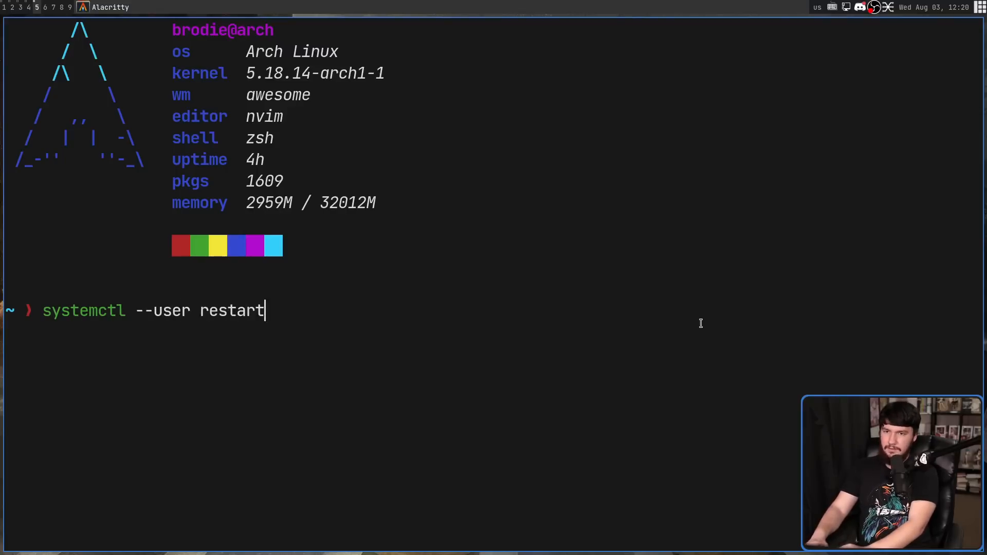
text(pipew)
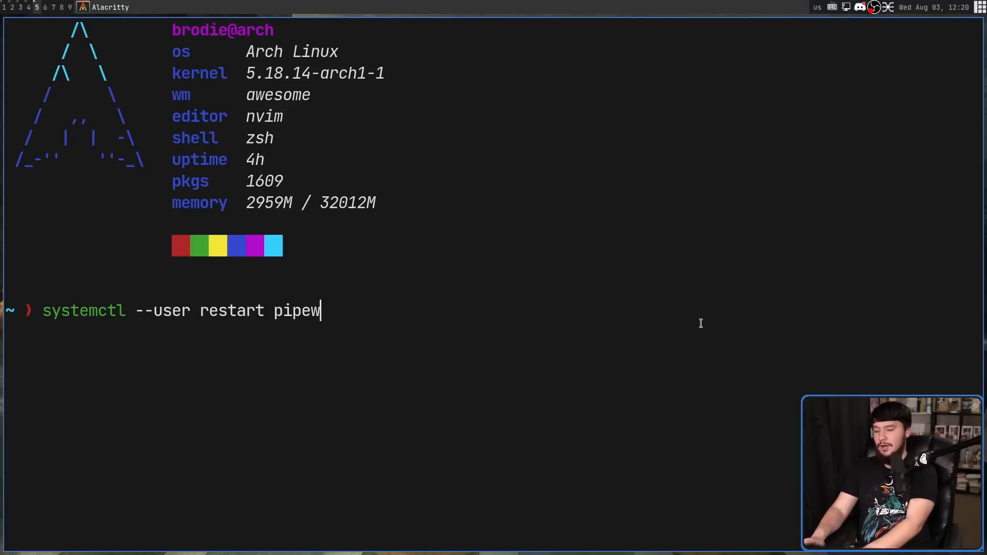
text(ire)
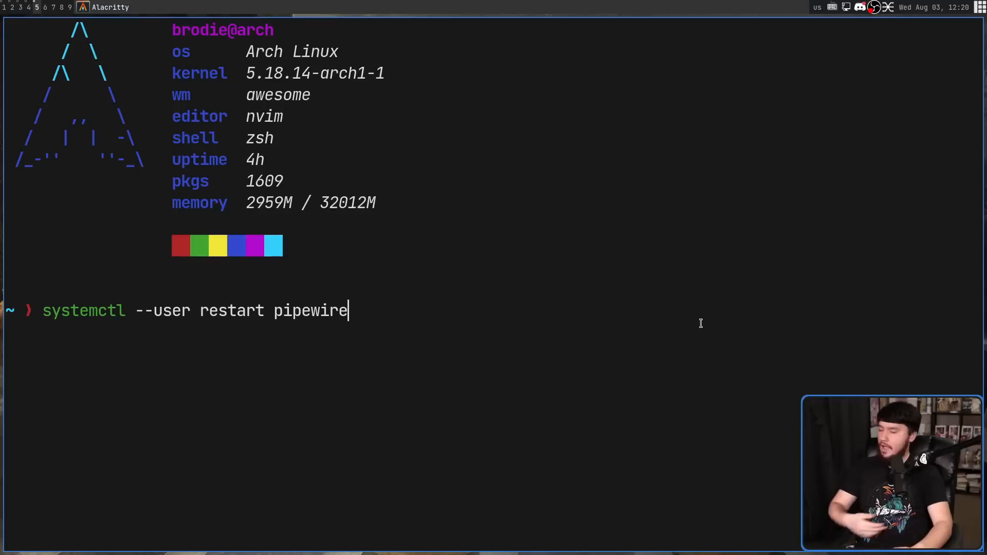